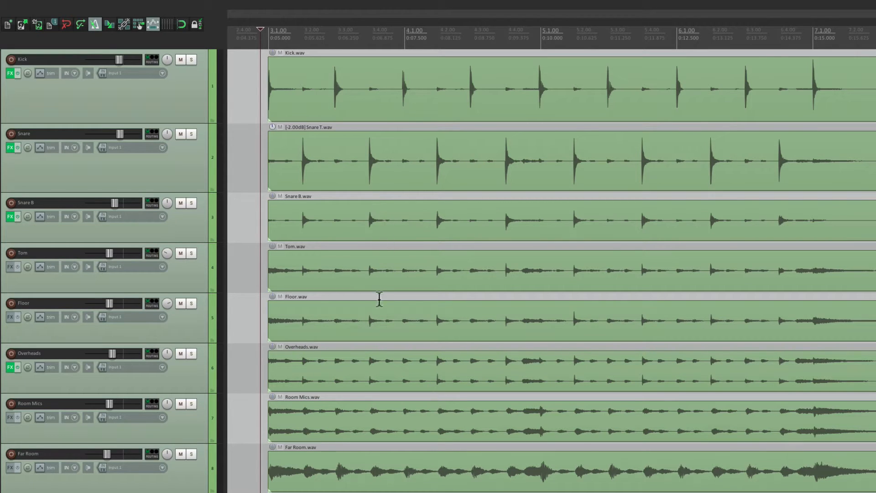
{"action": "mouse_move", "coordinate": [389, 371]}
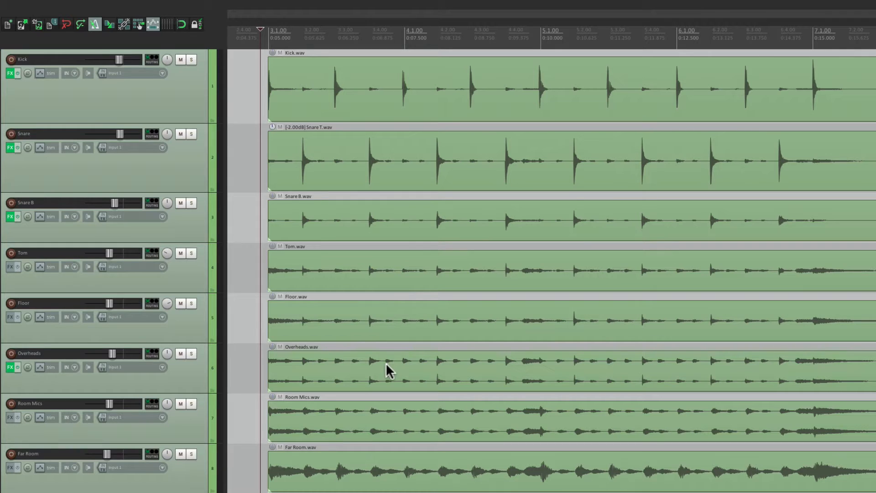
{"action": "mouse_move", "coordinate": [408, 420]}
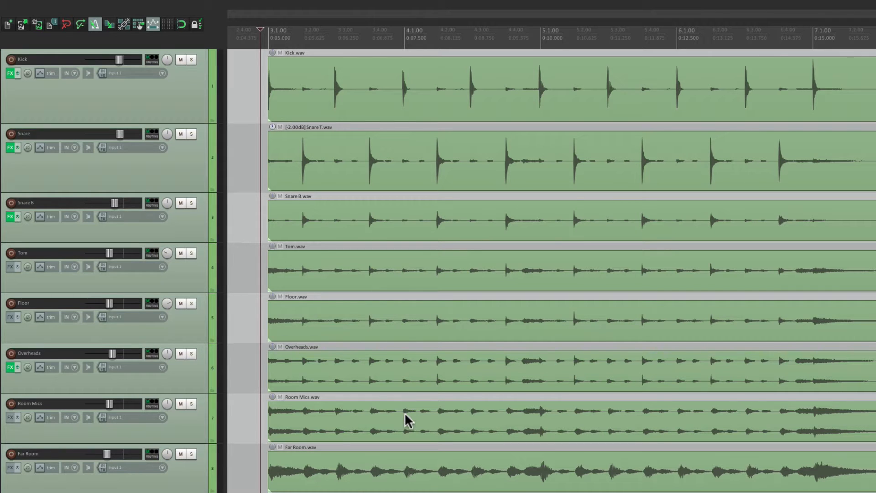
{"action": "mouse_move", "coordinate": [408, 469]}
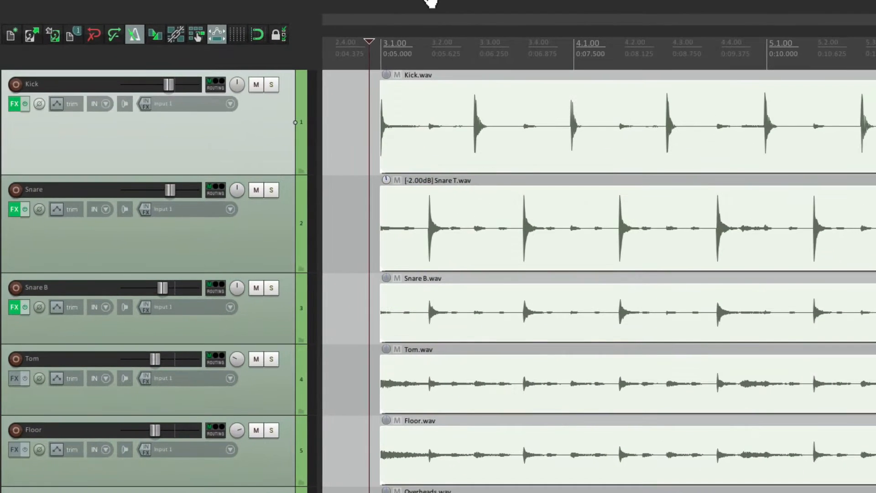
Group all eight selected drum items via Item > Group > Group items.
{"action": "left_click", "coordinate": [228, 8]}
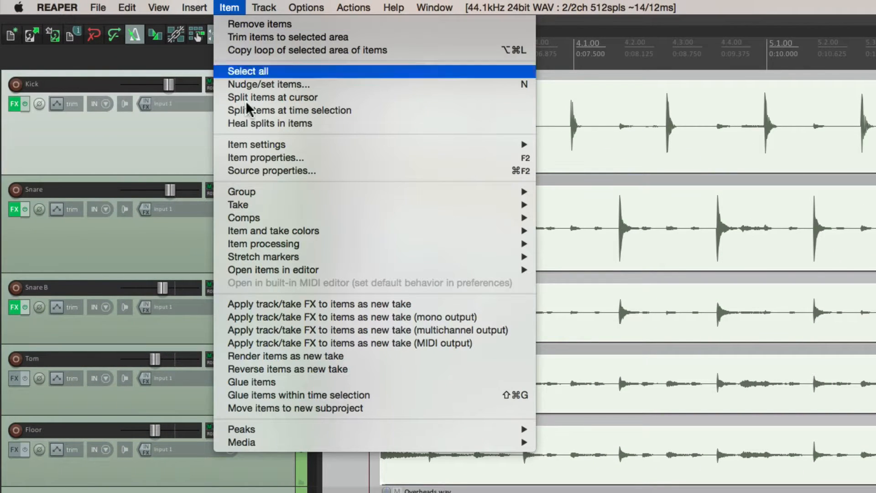
{"action": "mouse_move", "coordinate": [241, 191]}
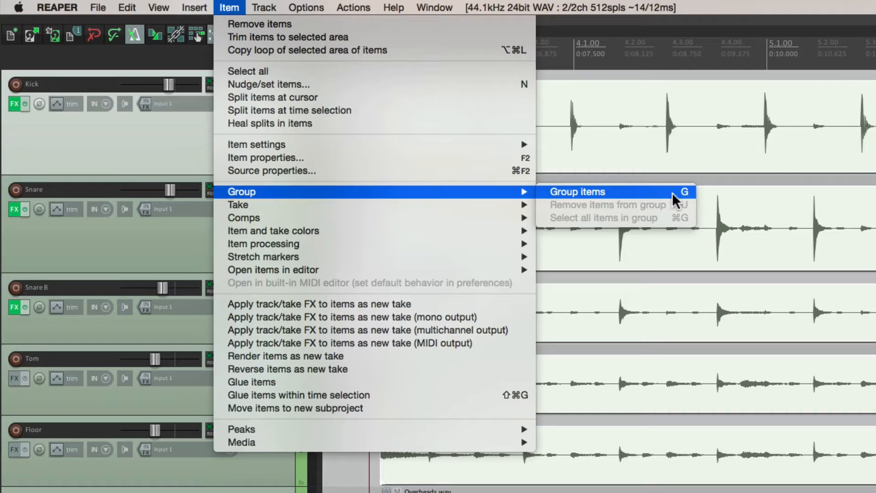
{"action": "left_click", "coordinate": [576, 192]}
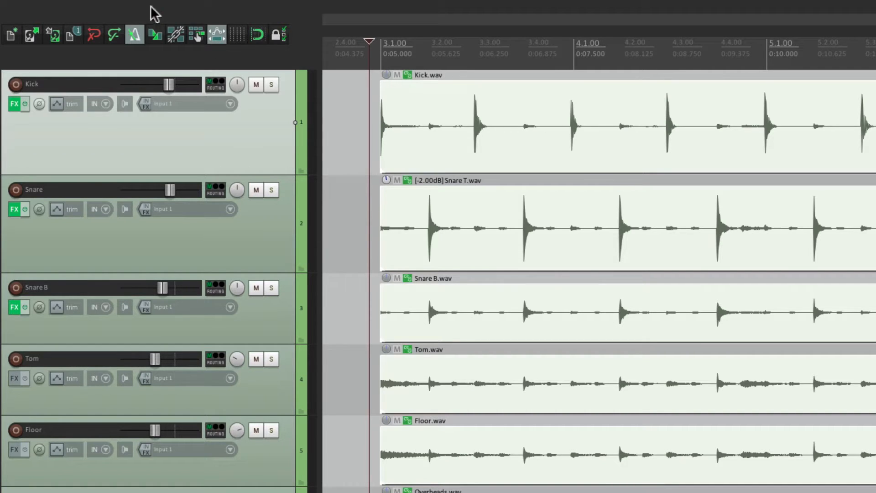
{"action": "left_click", "coordinate": [177, 34]}
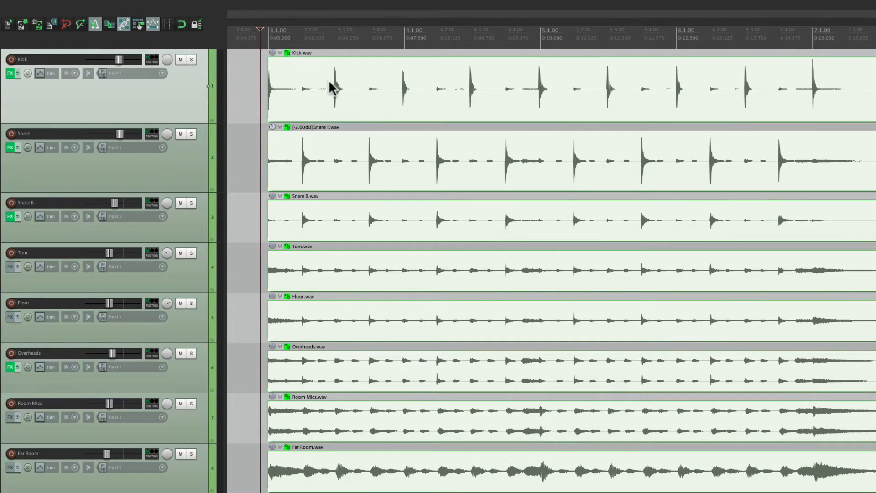
{"action": "left_click_drag", "start_coordinate": [332, 90], "coordinate": [469, 89]}
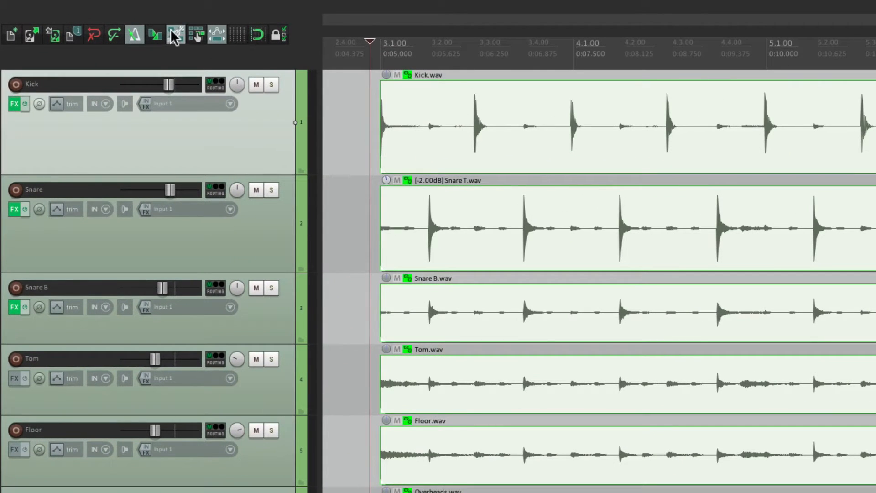
Enable item grouping so selecting one drum item selects the whole group, and test it.
{"action": "left_click", "coordinate": [175, 34]}
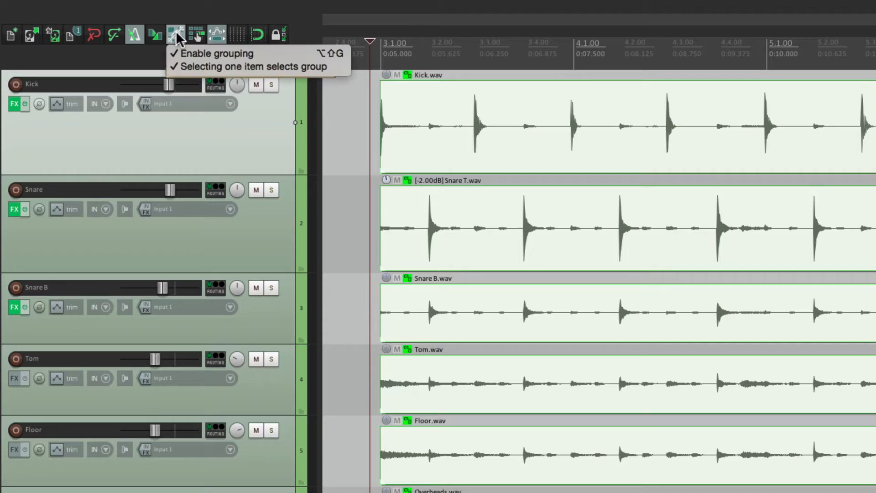
{"action": "mouse_move", "coordinate": [254, 67]}
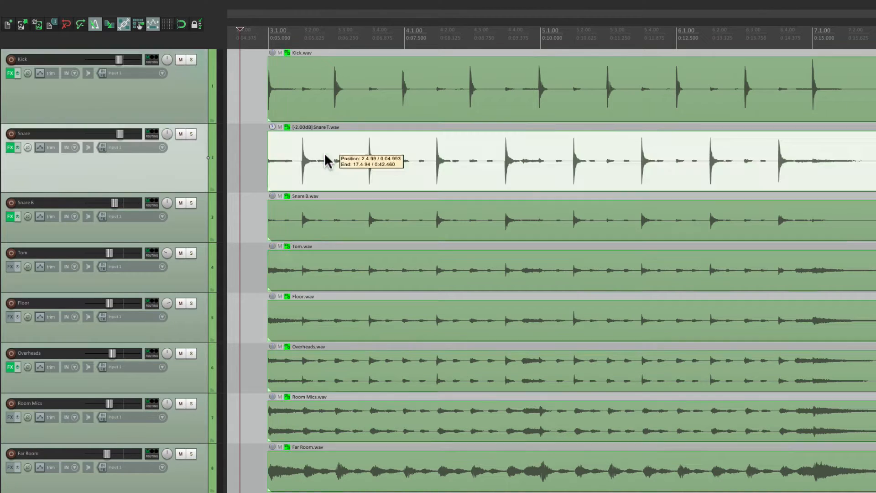
{"action": "left_click", "coordinate": [318, 89]}
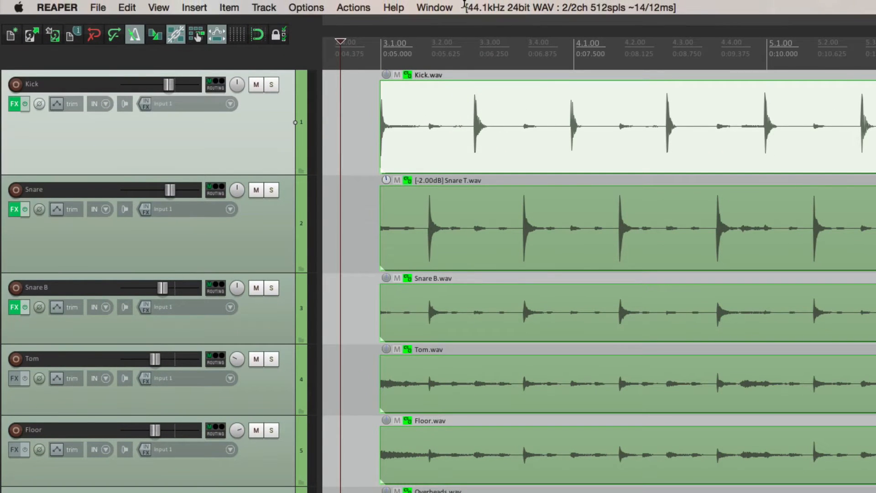
Turn on Auto-crossfade media items when editing in Options and confirm it.
{"action": "left_click", "coordinate": [306, 8]}
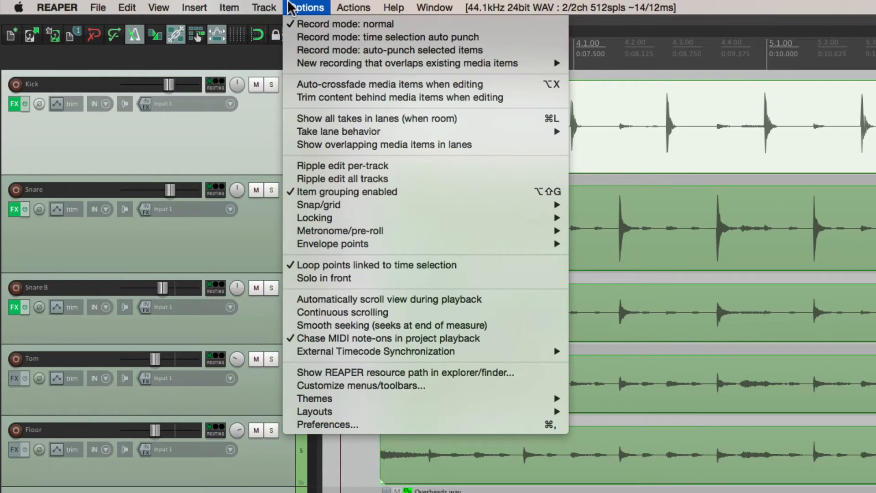
{"action": "mouse_move", "coordinate": [390, 84]}
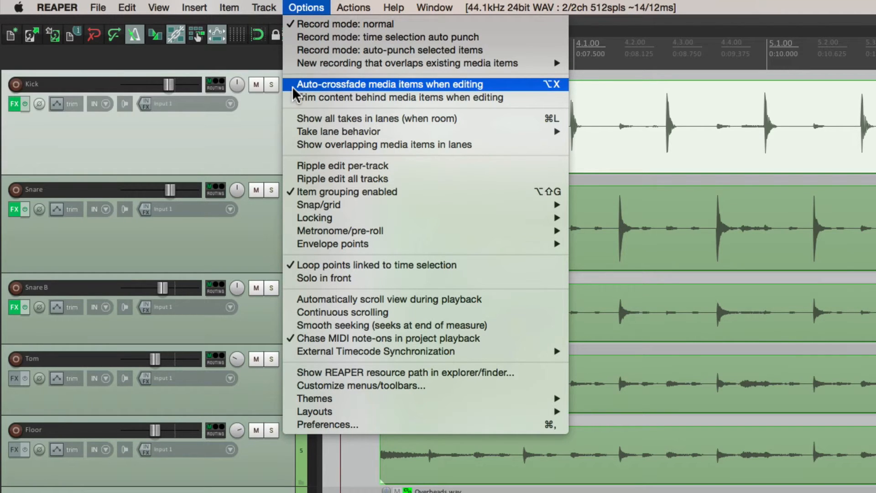
{"action": "left_click", "coordinate": [389, 84]}
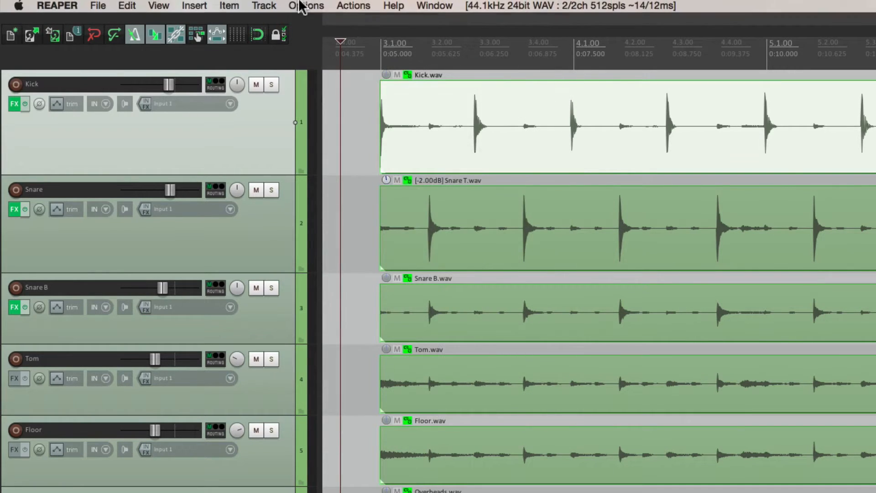
{"action": "left_click", "coordinate": [306, 6]}
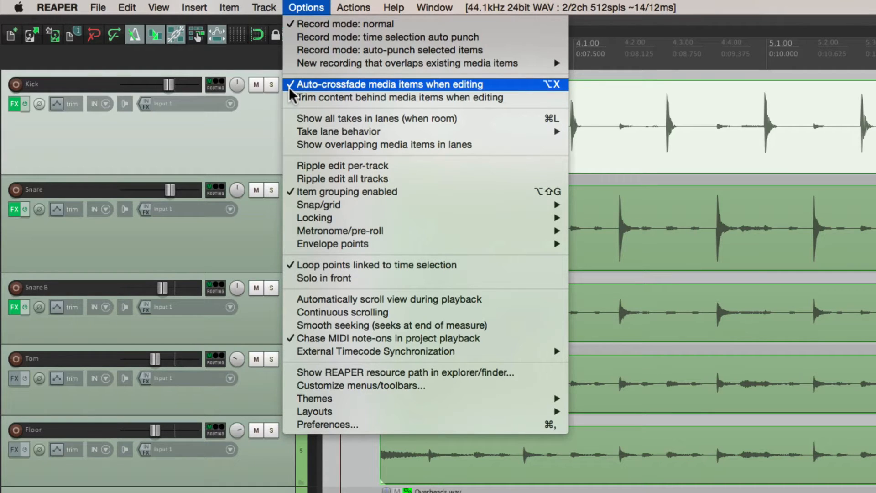
{"action": "mouse_move", "coordinate": [400, 98]}
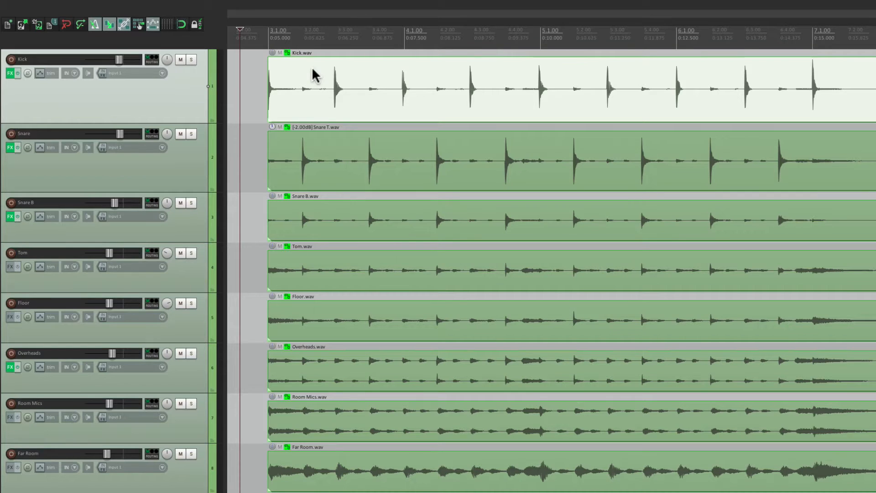
{"action": "mouse_move", "coordinate": [350, 87]}
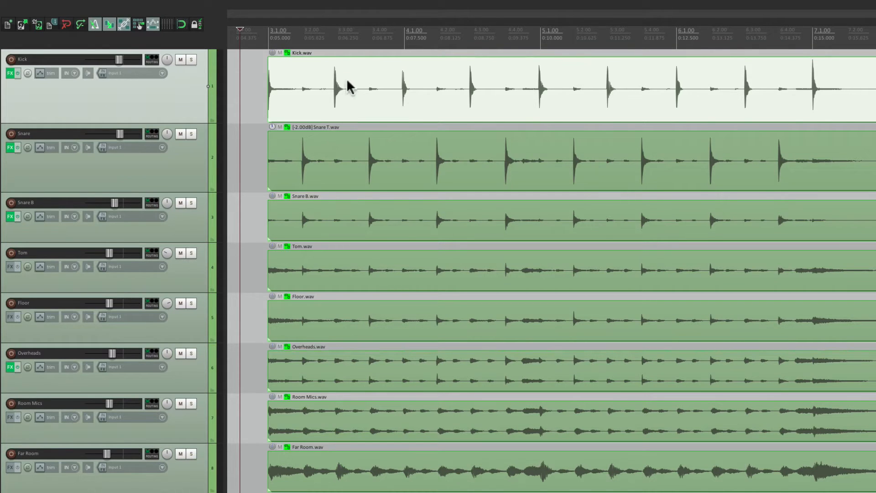
{"action": "mouse_move", "coordinate": [378, 108]}
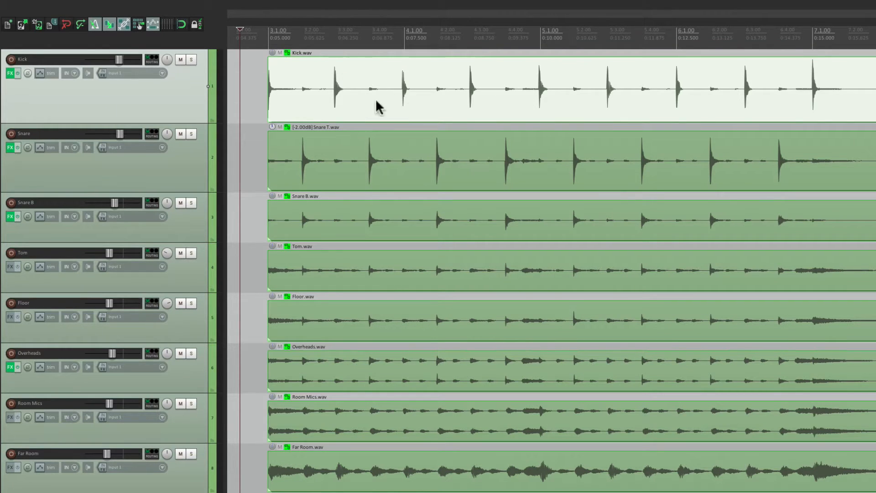
{"action": "mouse_move", "coordinate": [357, 293]}
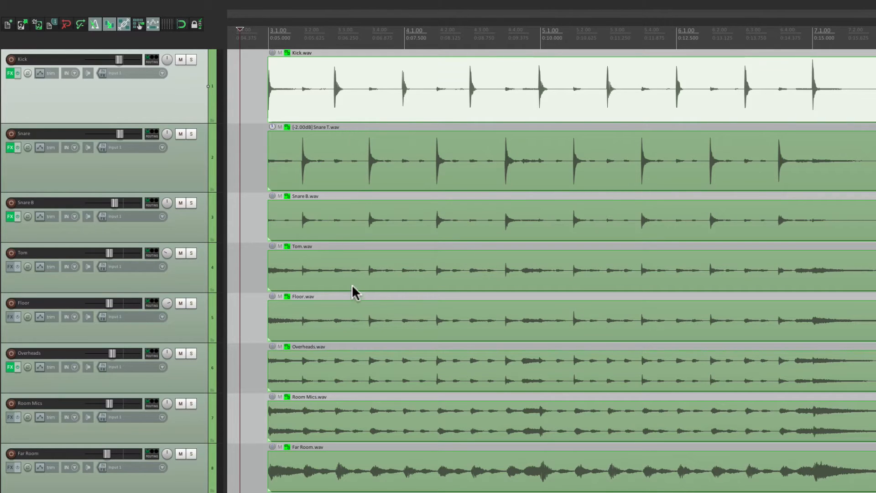
{"action": "mouse_move", "coordinate": [357, 366]}
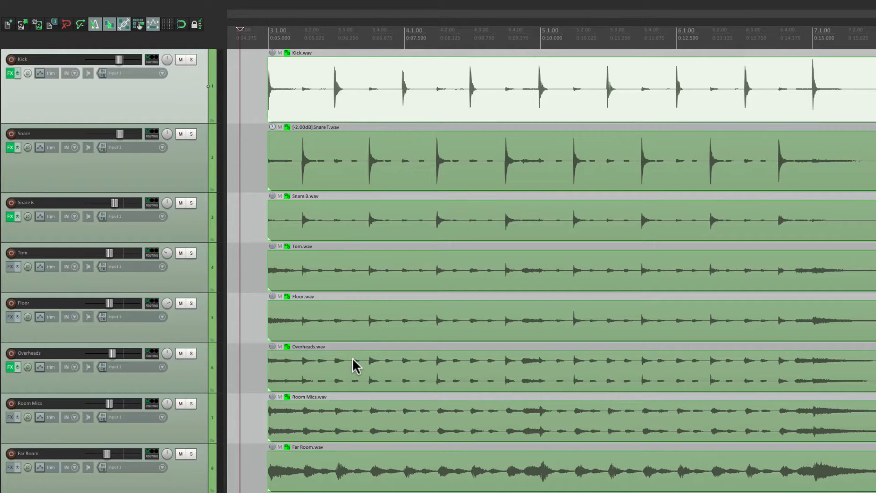
{"action": "mouse_move", "coordinate": [342, 385]}
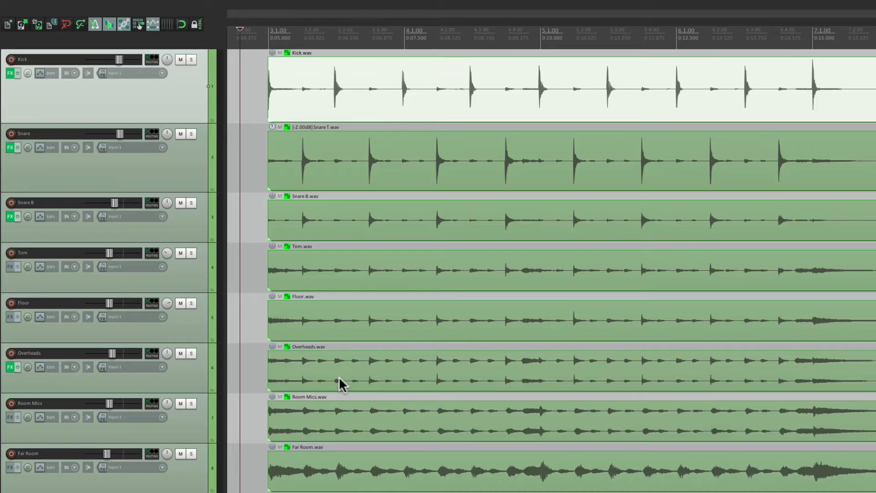
{"action": "mouse_move", "coordinate": [380, 89]}
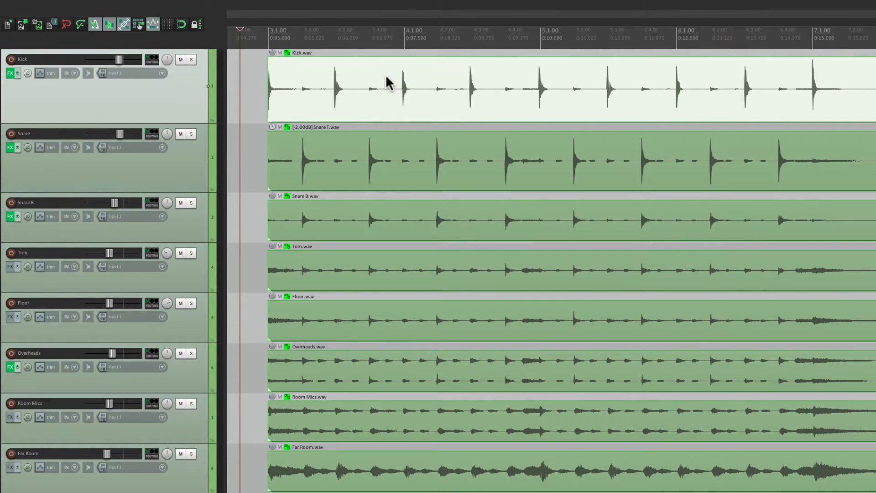
{"action": "mouse_move", "coordinate": [406, 175]}
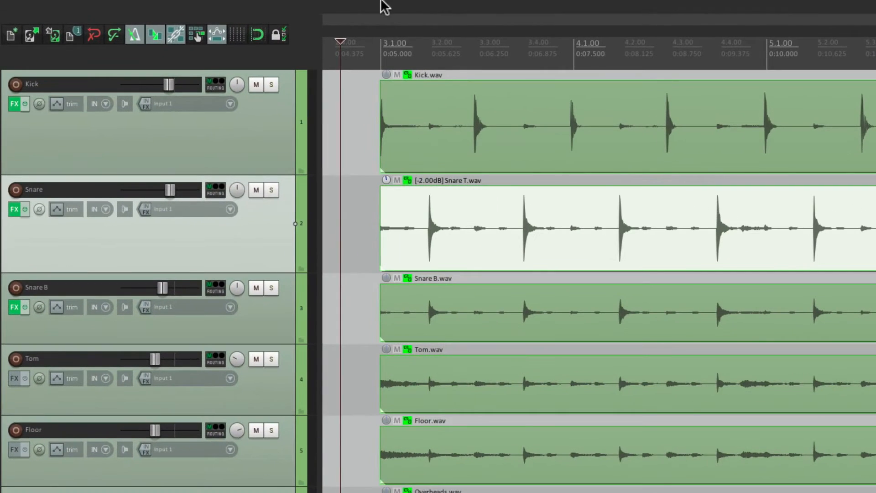
Bring up Dynamic split for the snare and switch off both gate-open and gate-close split points.
{"action": "left_click", "coordinate": [159, 7]}
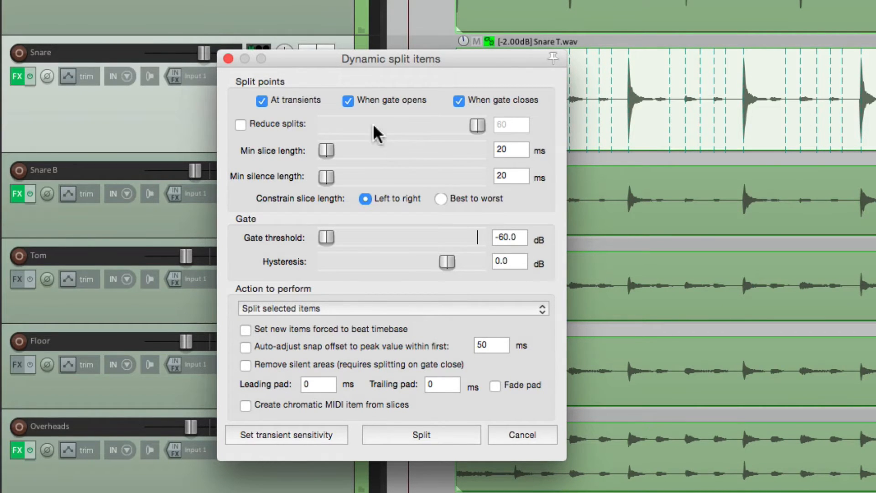
{"action": "left_click", "coordinate": [348, 101]}
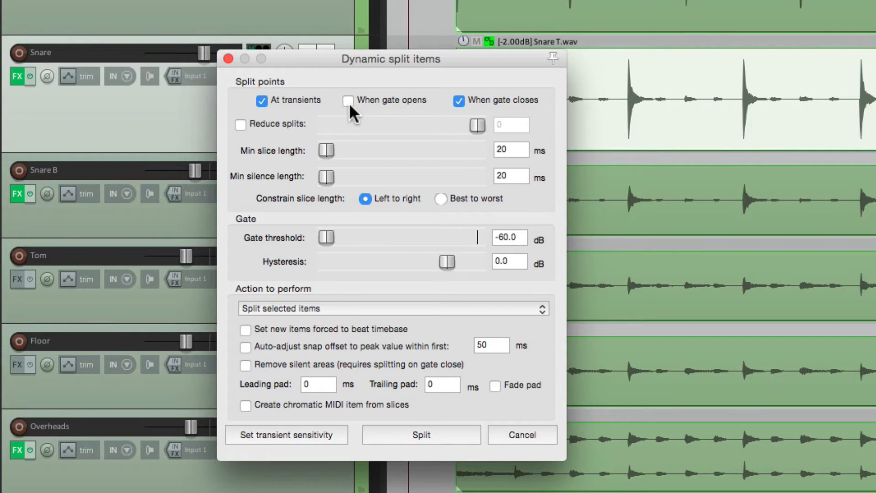
{"action": "left_click", "coordinate": [458, 100]}
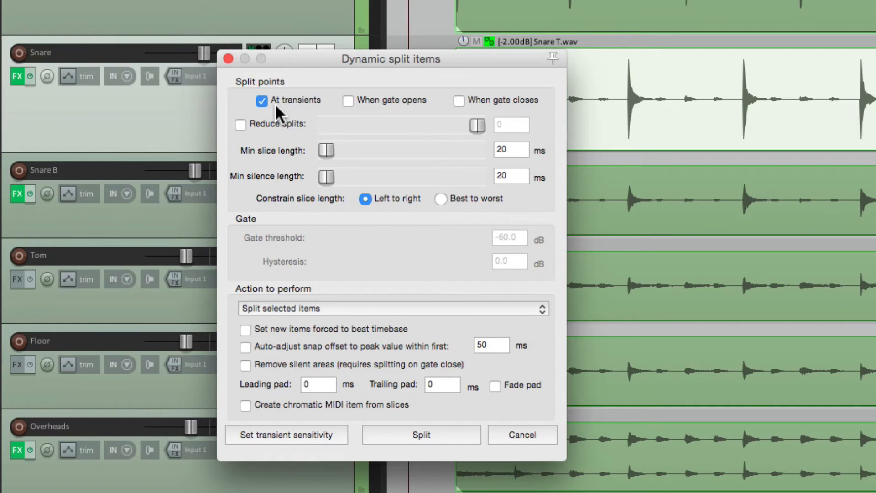
{"action": "mouse_move", "coordinate": [273, 88]}
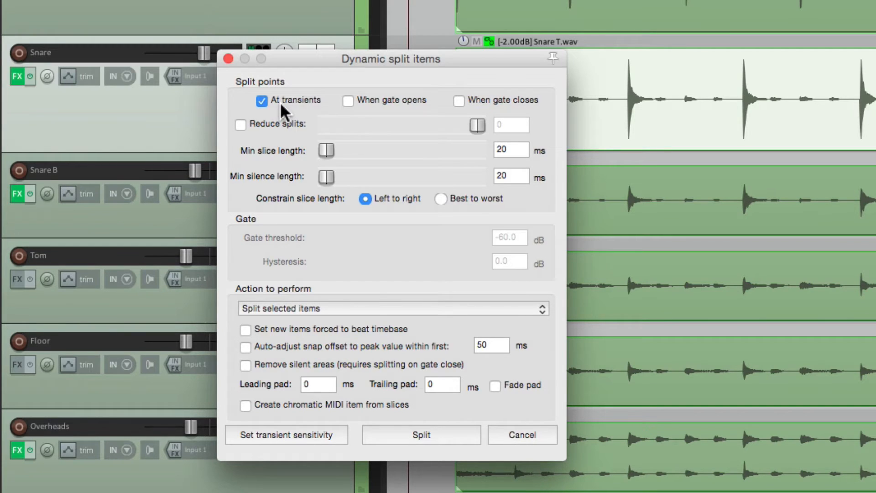
{"action": "mouse_move", "coordinate": [433, 252]}
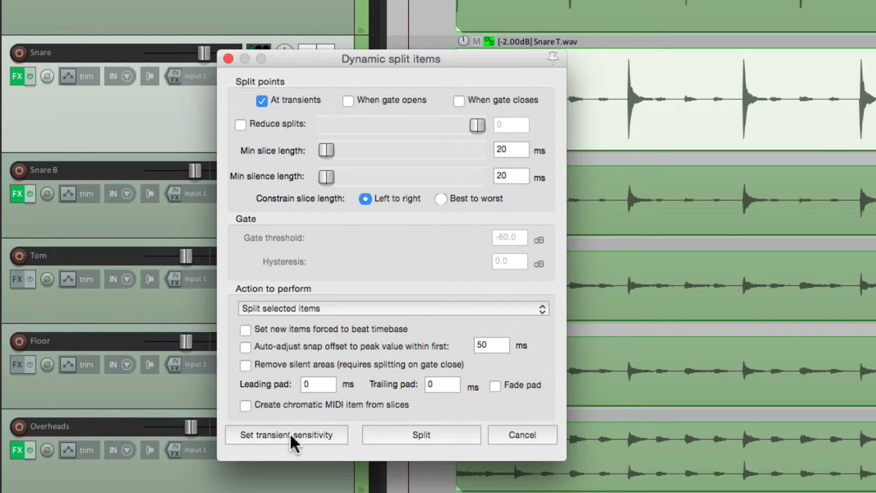
Display the transient threshold on the snare and adjust it to about -4.9 dB.
{"action": "left_click", "coordinate": [285, 435]}
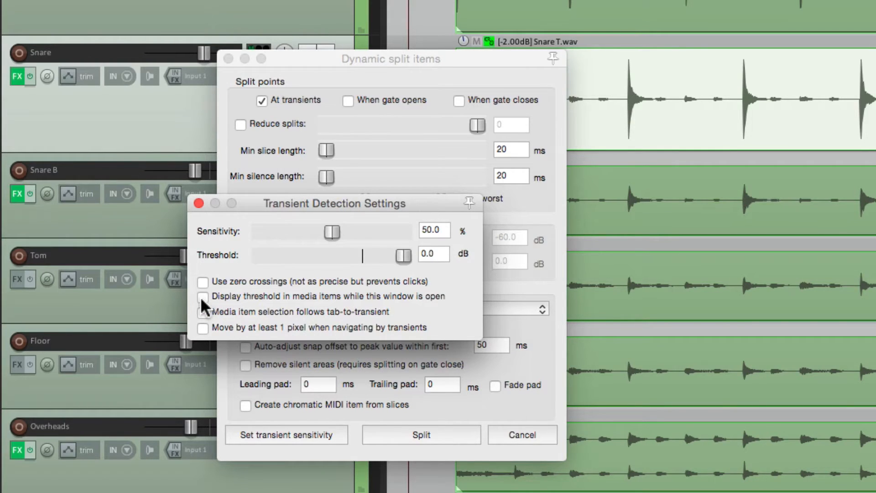
{"action": "left_click", "coordinate": [202, 298]}
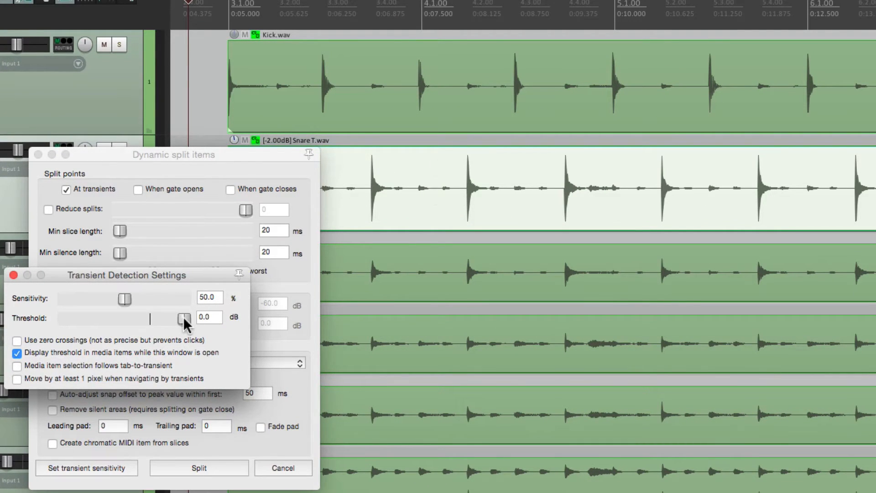
{"action": "left_click_drag", "start_coordinate": [185, 318], "coordinate": [173, 317]}
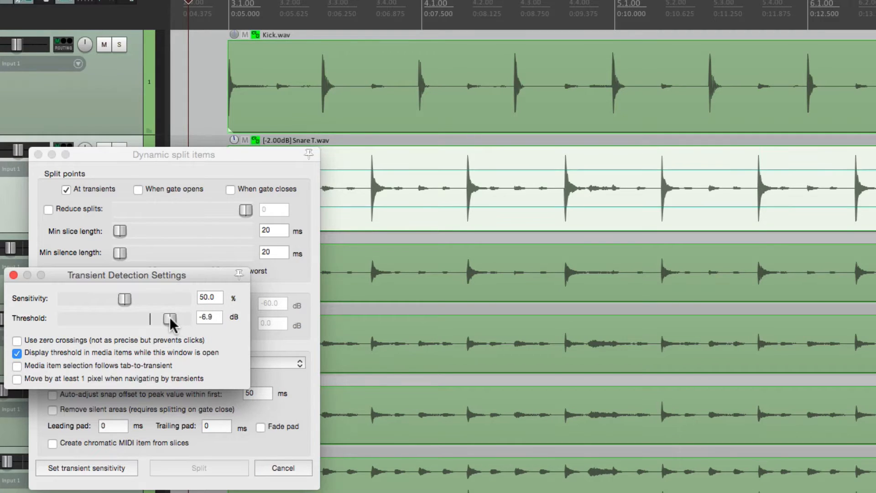
{"action": "left_click_drag", "start_coordinate": [171, 318], "coordinate": [170, 318]}
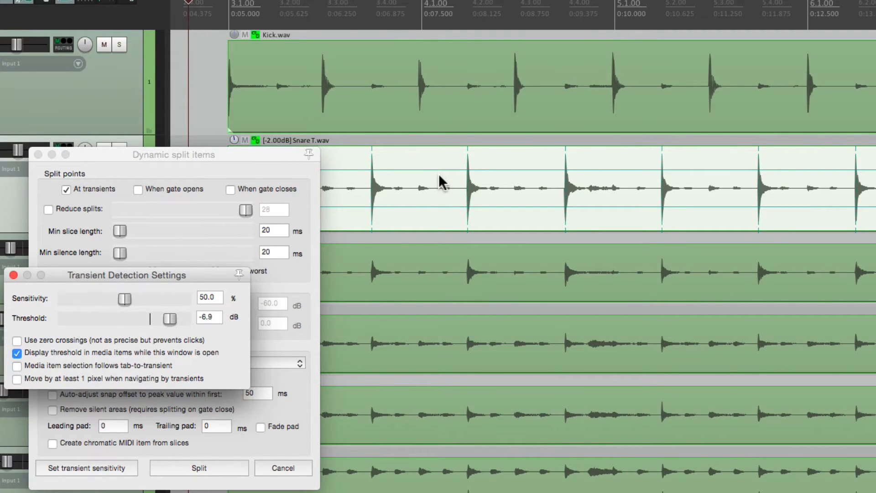
{"action": "mouse_move", "coordinate": [453, 182]}
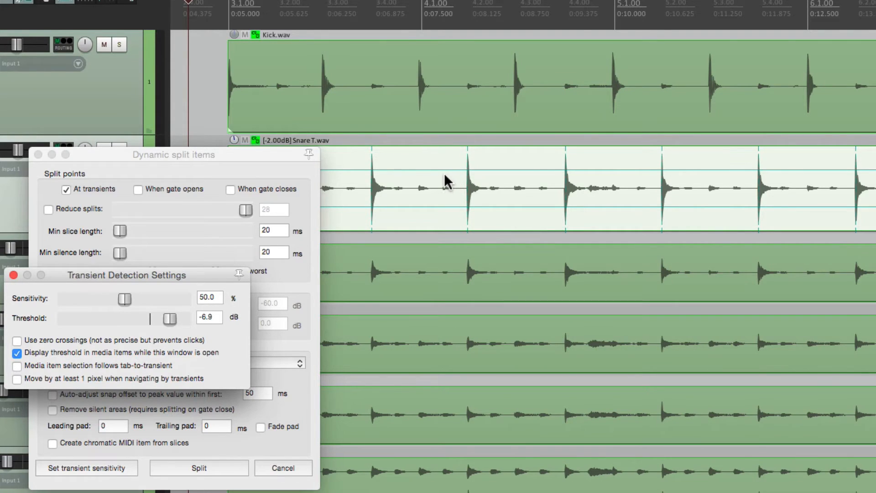
{"action": "mouse_move", "coordinate": [474, 195]}
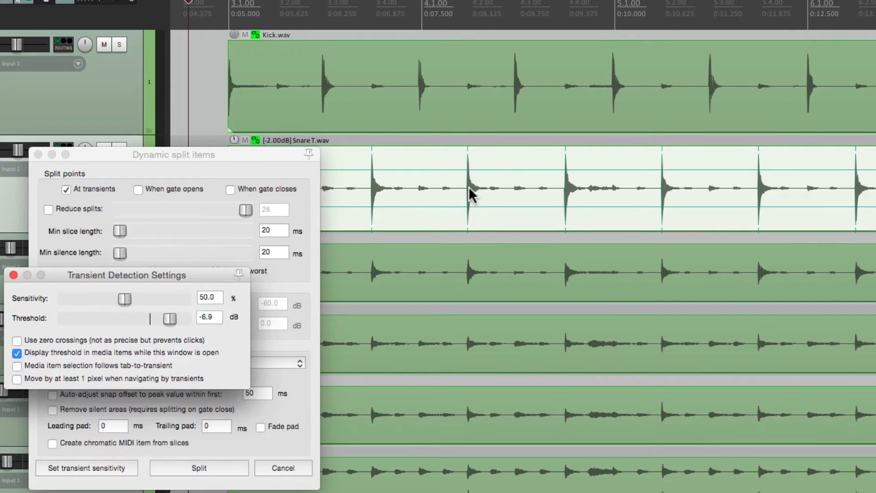
{"action": "left_click_drag", "start_coordinate": [168, 318], "coordinate": [184, 317]}
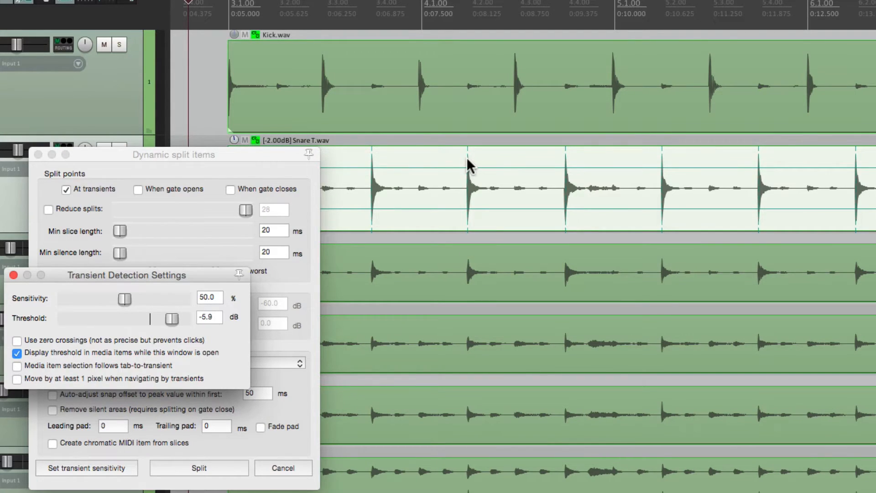
{"action": "mouse_move", "coordinate": [771, 170]}
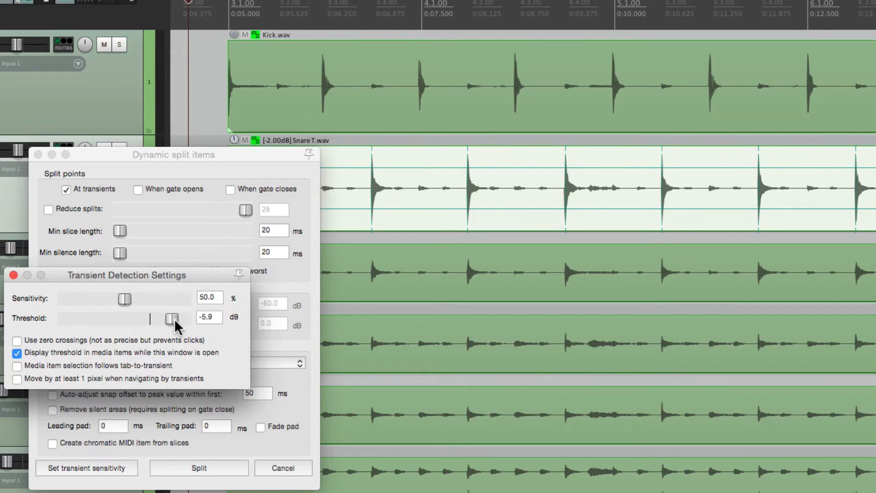
{"action": "left_click_drag", "start_coordinate": [172, 318], "coordinate": [174, 317]}
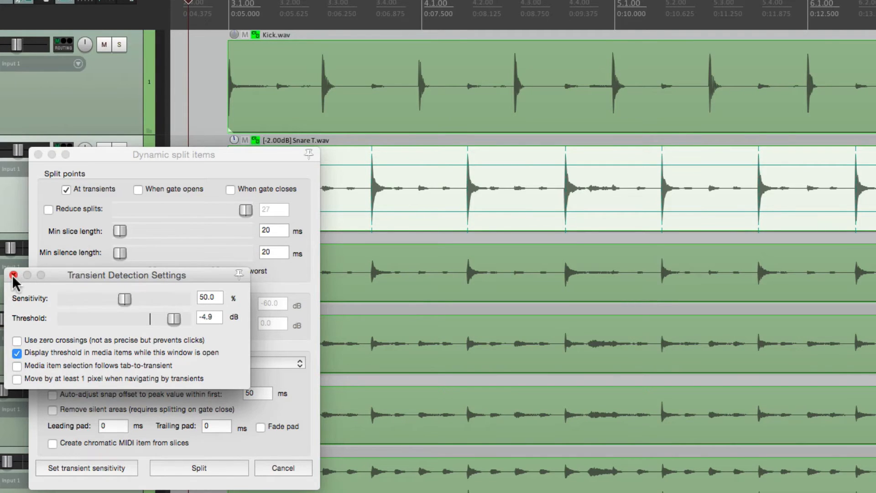
Close the transient settings and split the snare at its detected transients.
{"action": "left_click", "coordinate": [11, 275]}
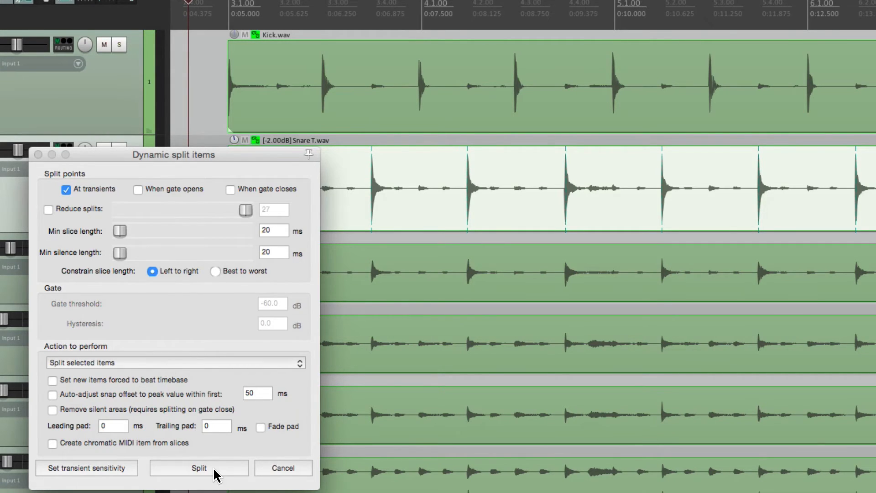
{"action": "left_click", "coordinate": [198, 467]}
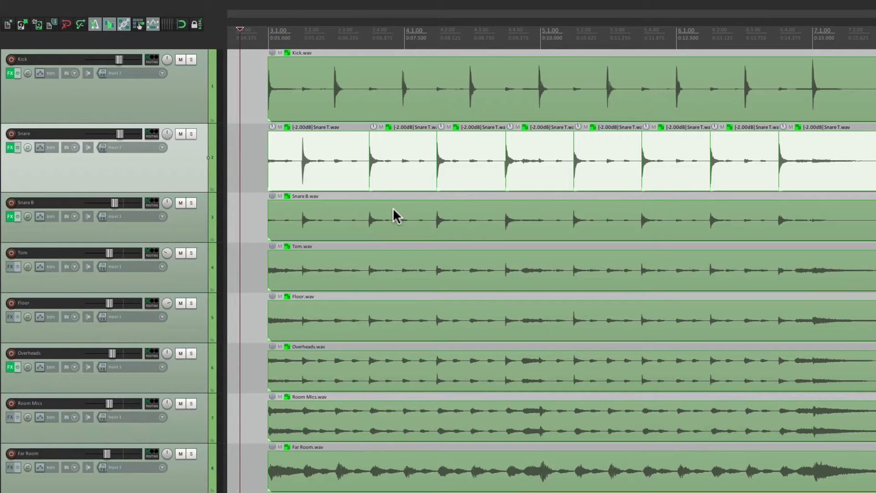
{"action": "mouse_move", "coordinate": [409, 268]}
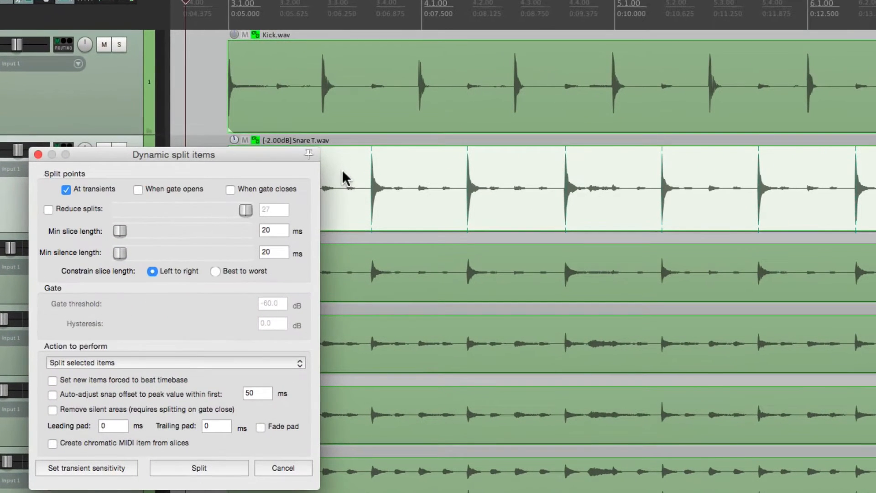
Choose 'Split selected and grouped items' and split all drum tracks at the snare transients.
{"action": "left_click", "coordinate": [175, 363]}
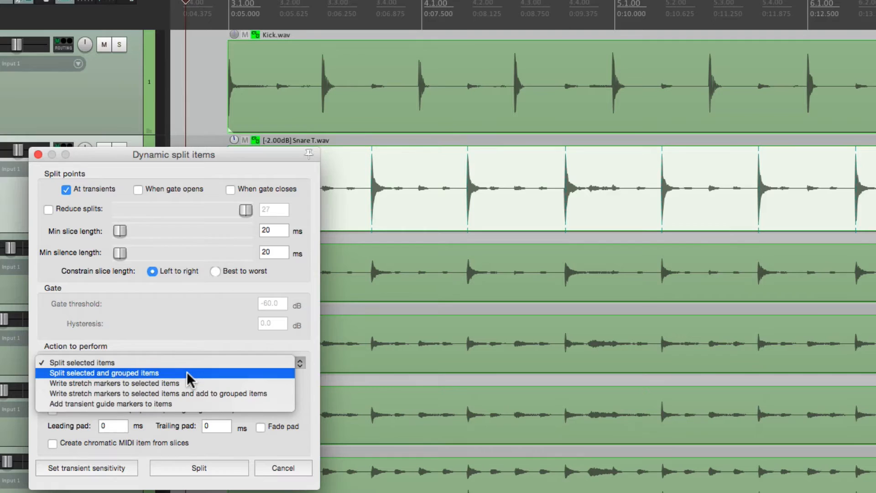
{"action": "left_click", "coordinate": [103, 372]}
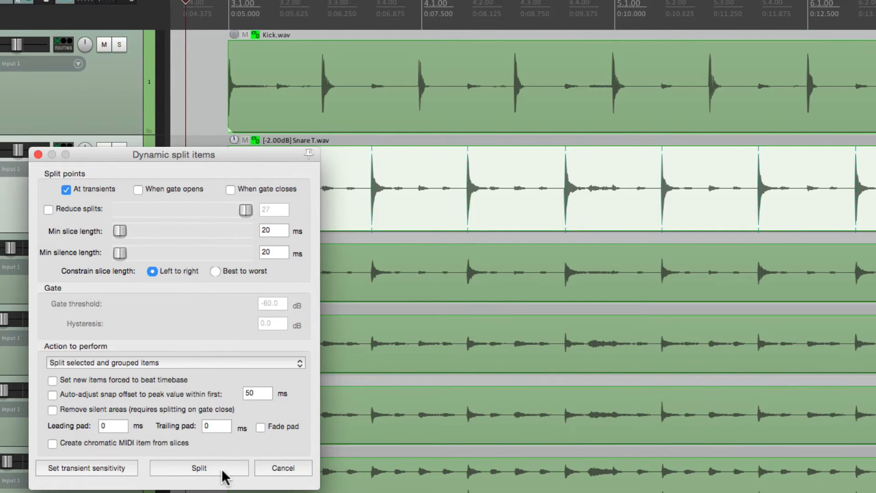
{"action": "left_click", "coordinate": [198, 468]}
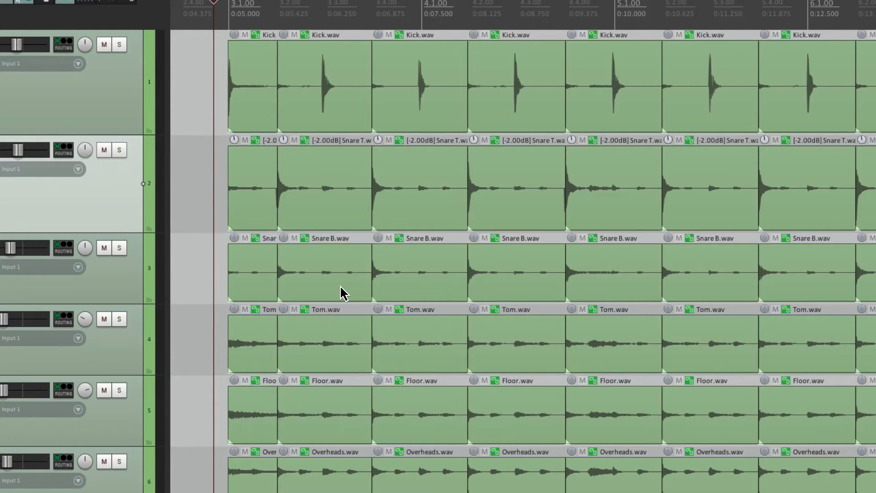
{"action": "mouse_move", "coordinate": [389, 215]}
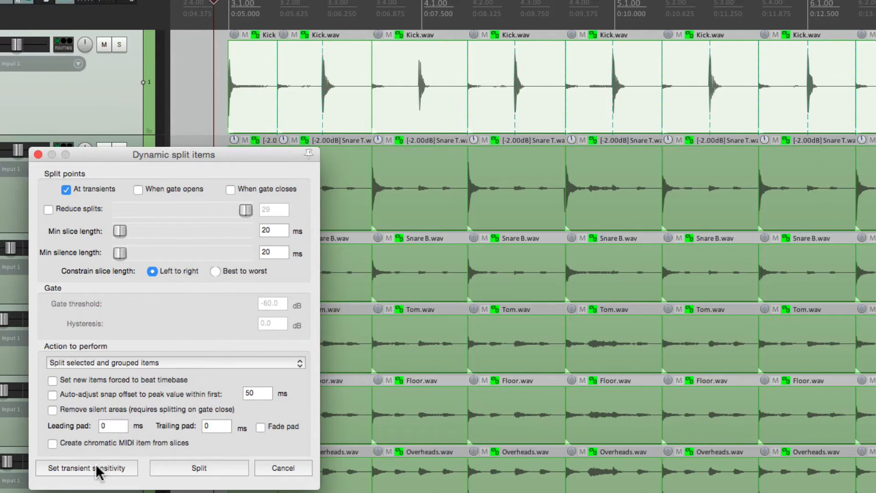
Set the kick transient threshold to -6.2 dB and split all grouped tracks at kick transients.
{"action": "left_click", "coordinate": [86, 467]}
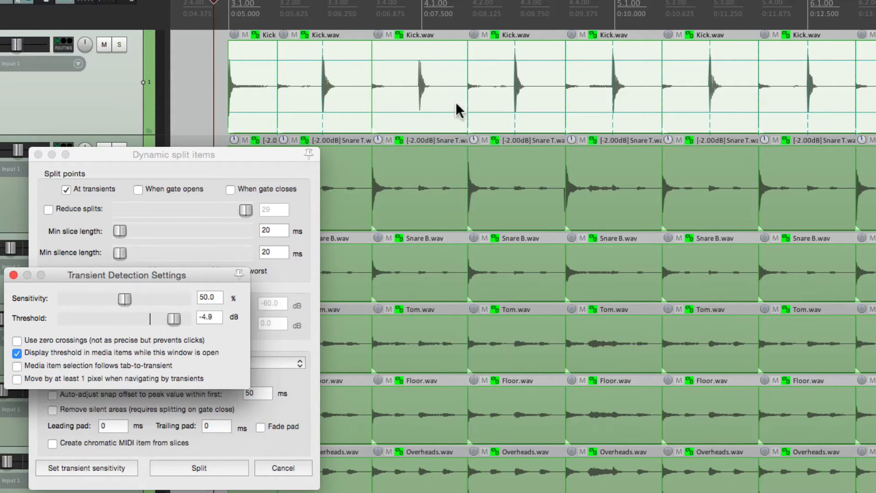
{"action": "mouse_move", "coordinate": [263, 278]}
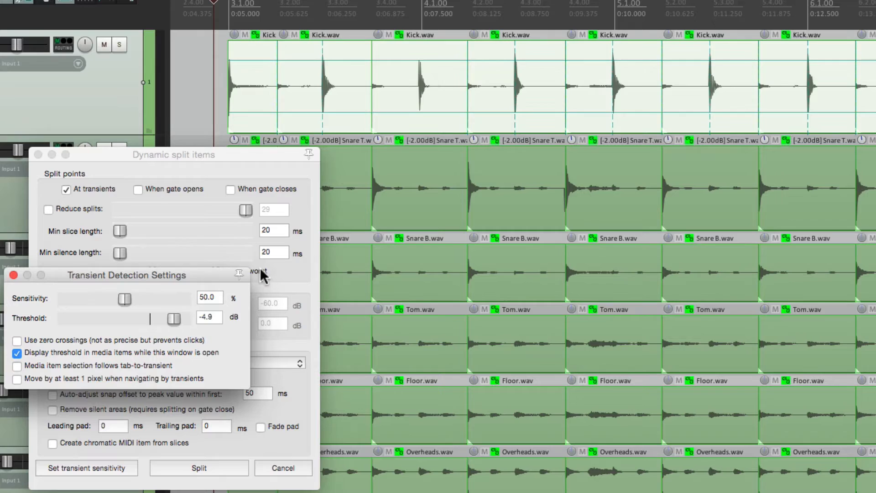
{"action": "left_click_drag", "start_coordinate": [173, 319], "coordinate": [171, 318]}
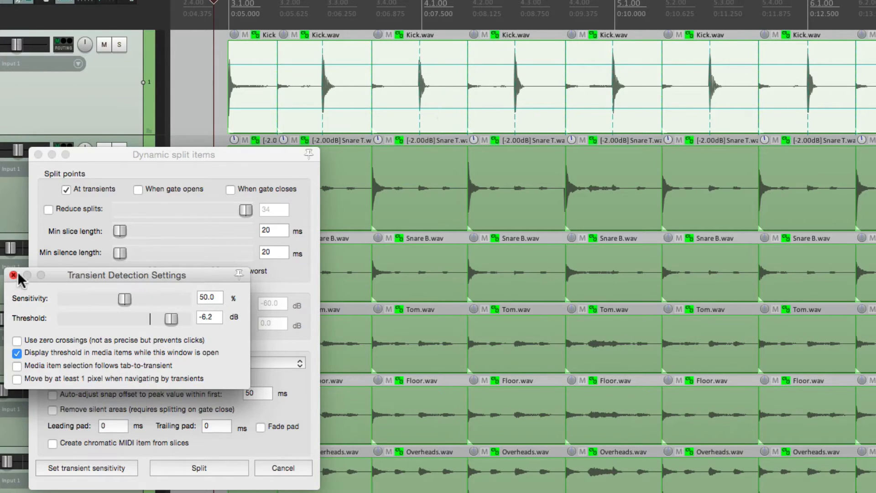
{"action": "left_click", "coordinate": [13, 275]}
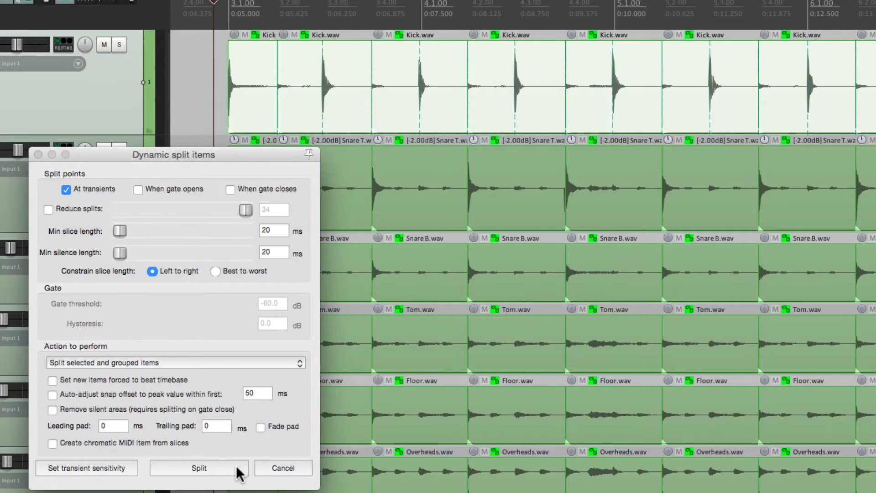
{"action": "left_click", "coordinate": [199, 468]}
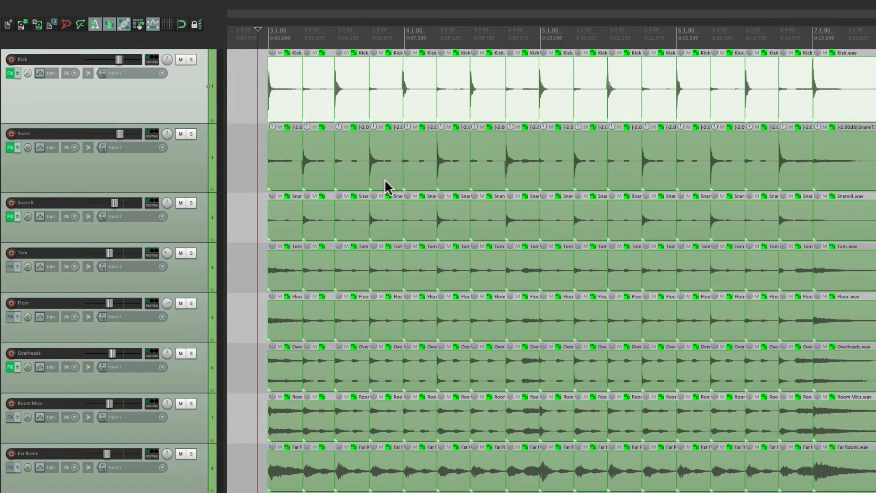
{"action": "mouse_move", "coordinate": [384, 166]}
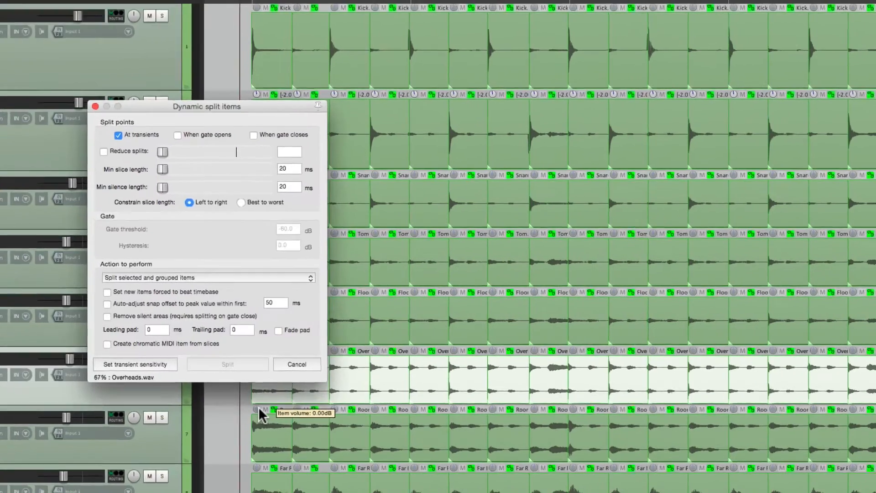
{"action": "left_click", "coordinate": [136, 364]}
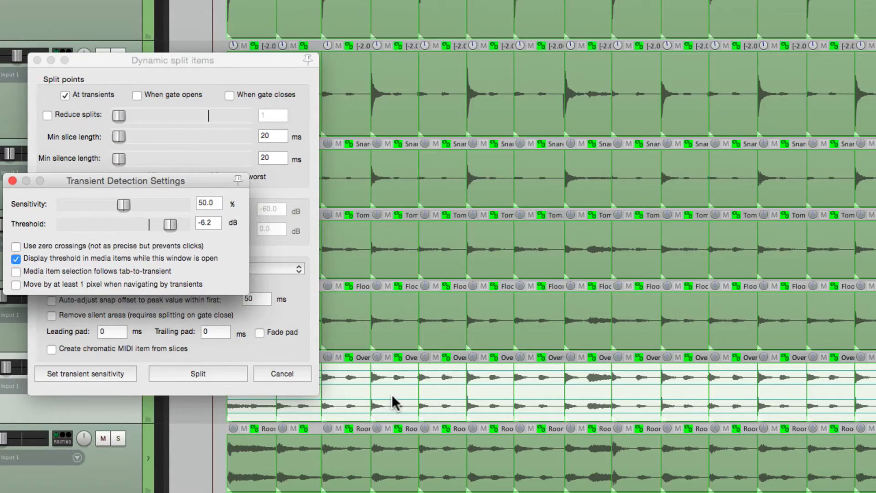
{"action": "left_click_drag", "start_coordinate": [171, 225], "coordinate": [155, 225]}
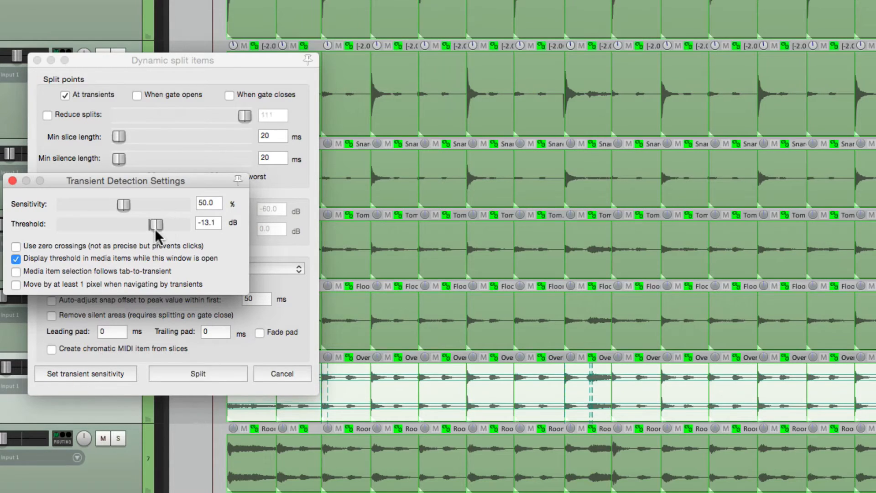
{"action": "left_click_drag", "start_coordinate": [156, 224], "coordinate": [152, 224]}
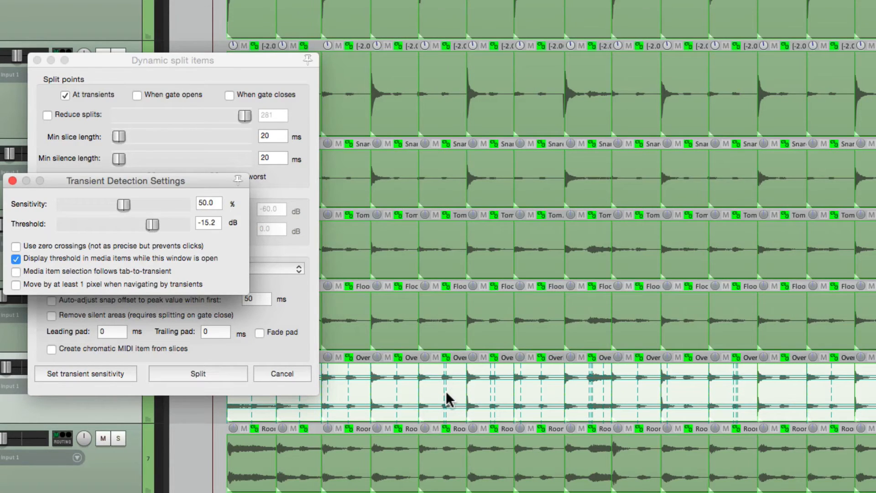
{"action": "left_click", "coordinate": [11, 181]}
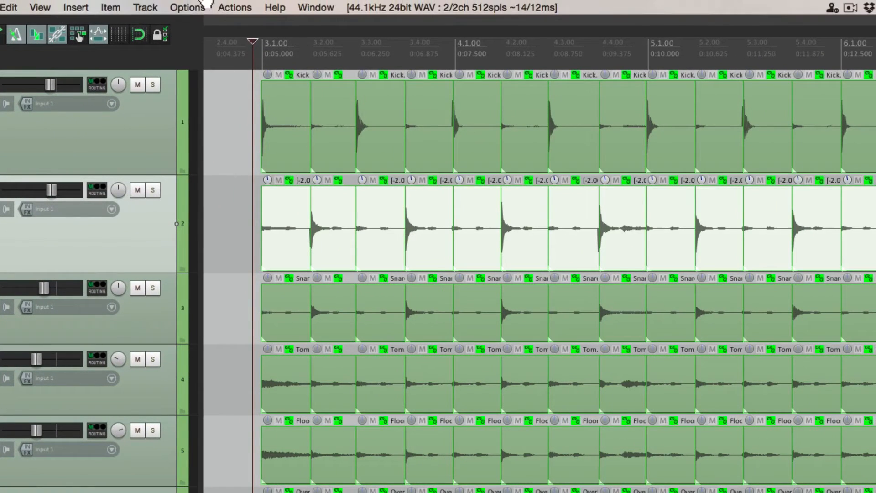
Bring up Item > Item processing > Quantize item positions to grid.
{"action": "left_click", "coordinate": [110, 7]}
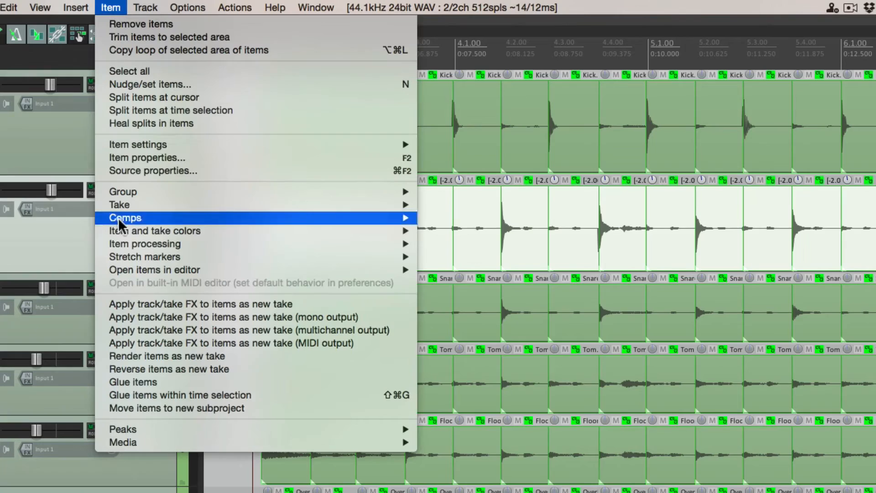
{"action": "mouse_move", "coordinate": [145, 244]}
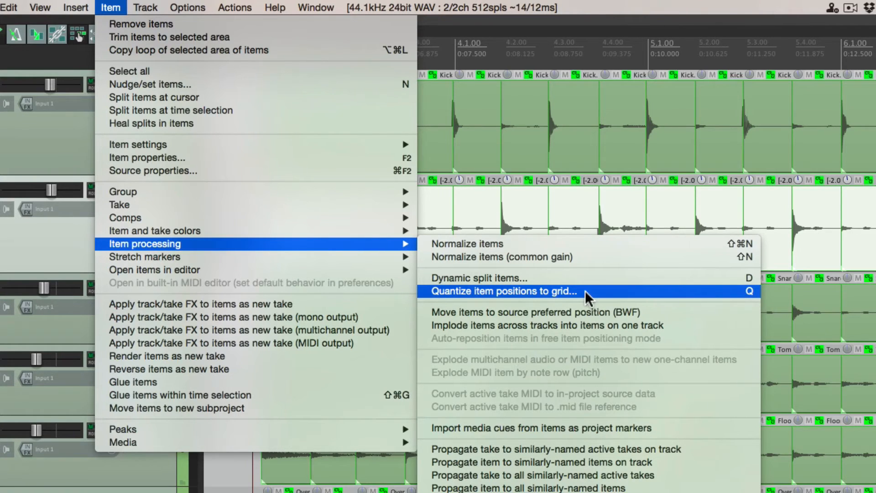
{"action": "left_click", "coordinate": [504, 291]}
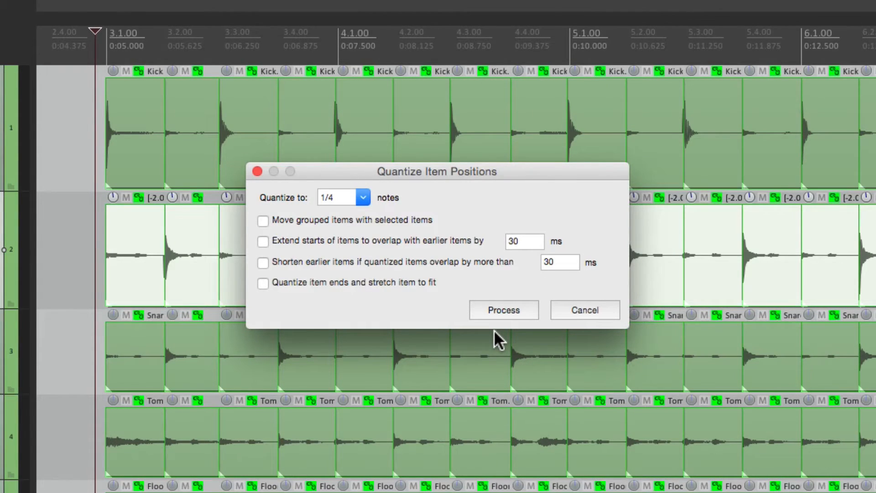
Quantize item positions to 1/16 notes with grouped items moving with the selected ones.
{"action": "left_click", "coordinate": [342, 197]}
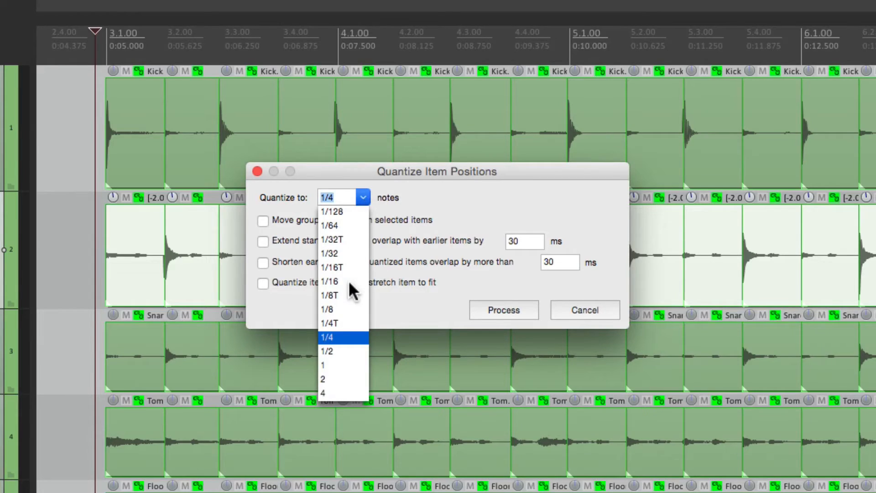
{"action": "left_click", "coordinate": [329, 267]}
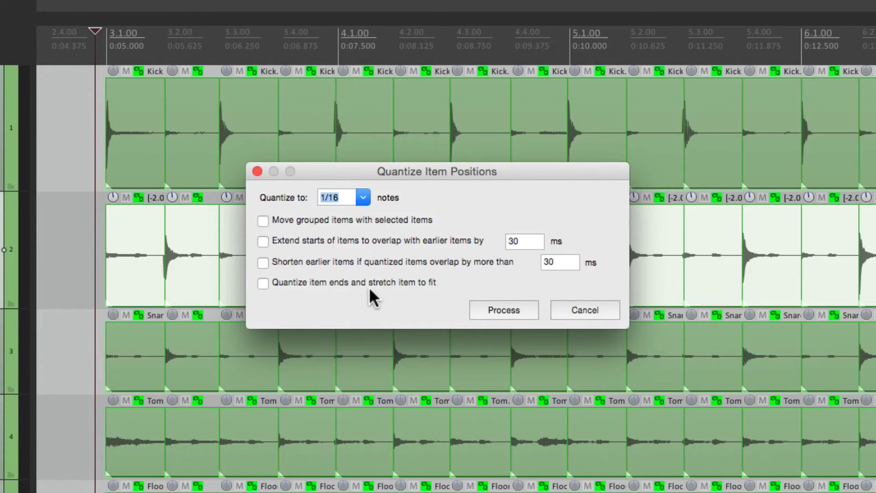
{"action": "left_click", "coordinate": [503, 309]}
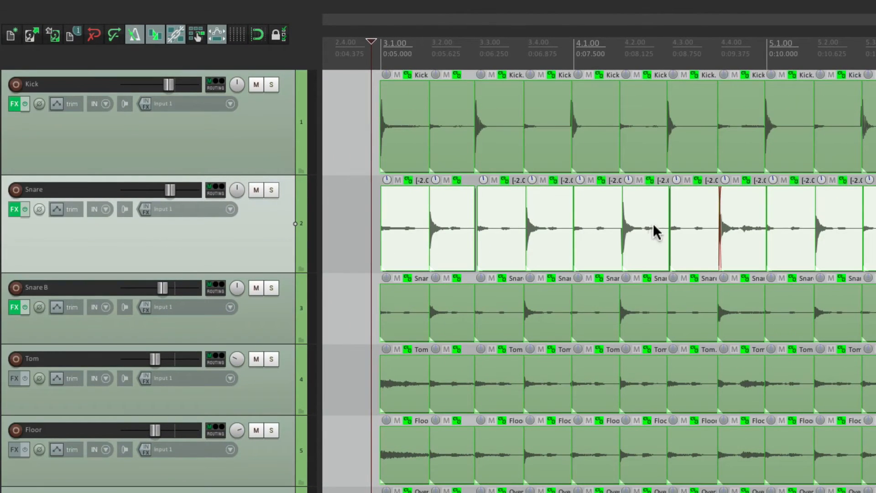
{"action": "mouse_move", "coordinate": [583, 363]}
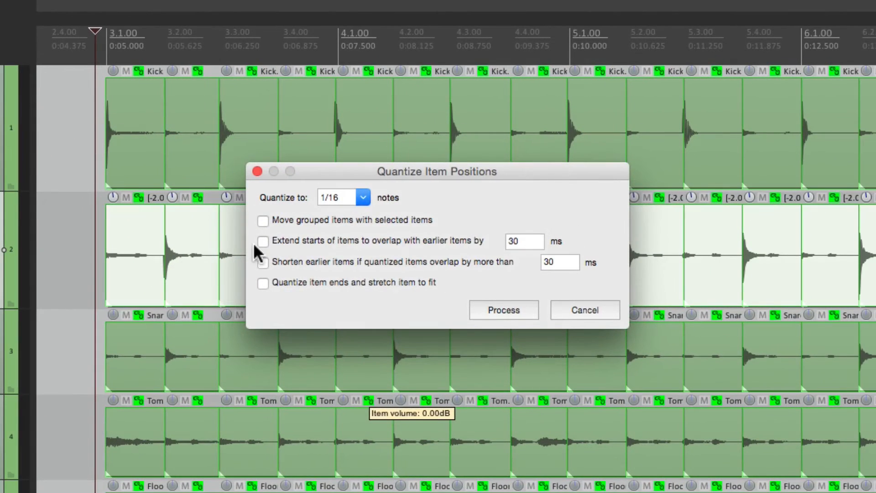
{"action": "left_click", "coordinate": [263, 220]}
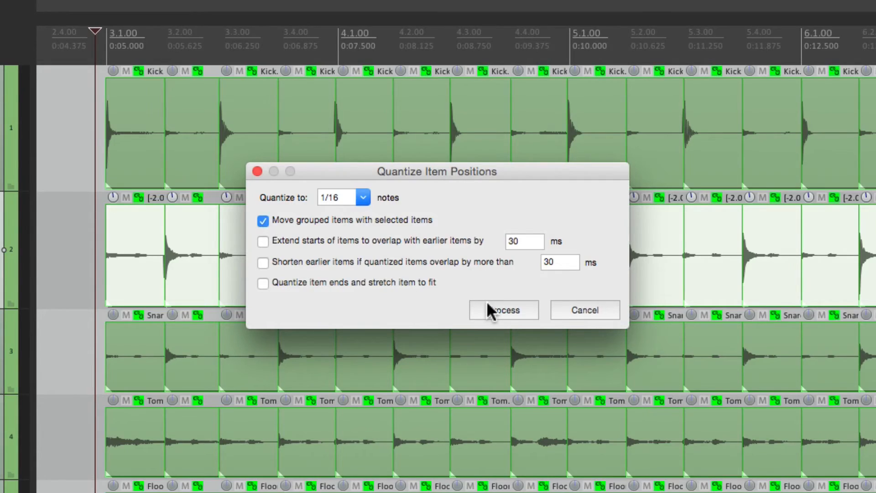
{"action": "left_click", "coordinate": [502, 311]}
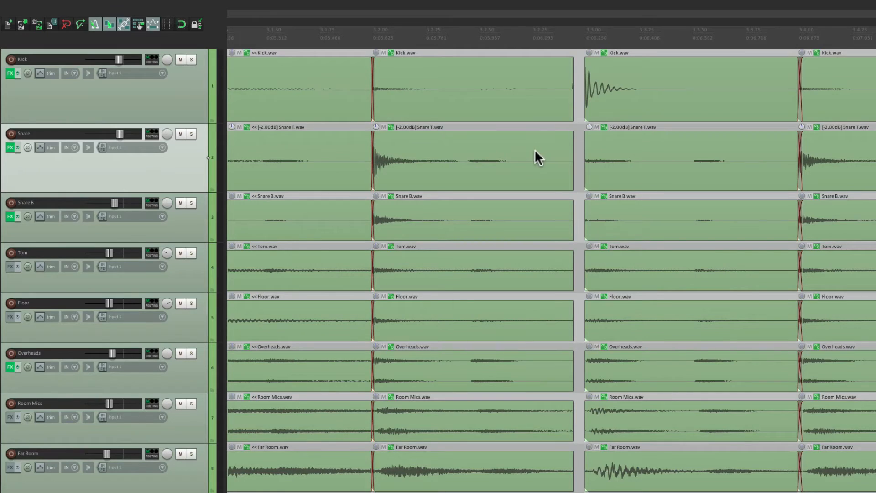
{"action": "mouse_move", "coordinate": [515, 160]}
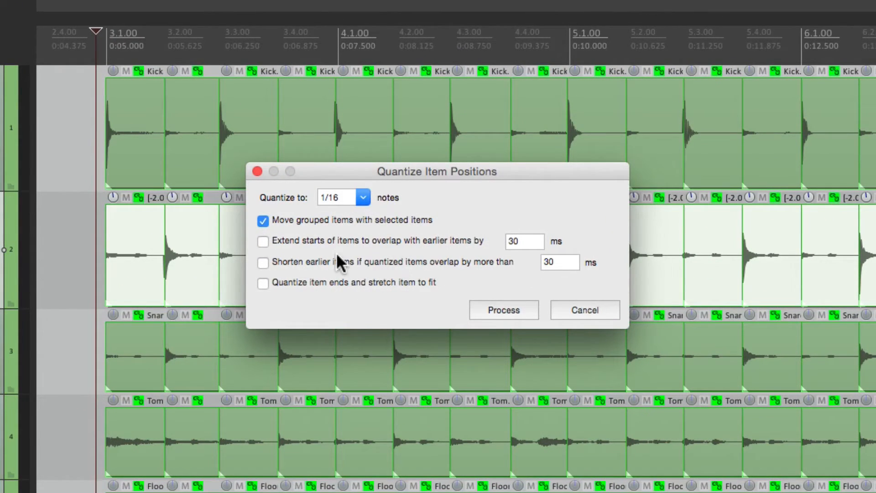
{"action": "mouse_move", "coordinate": [353, 259]}
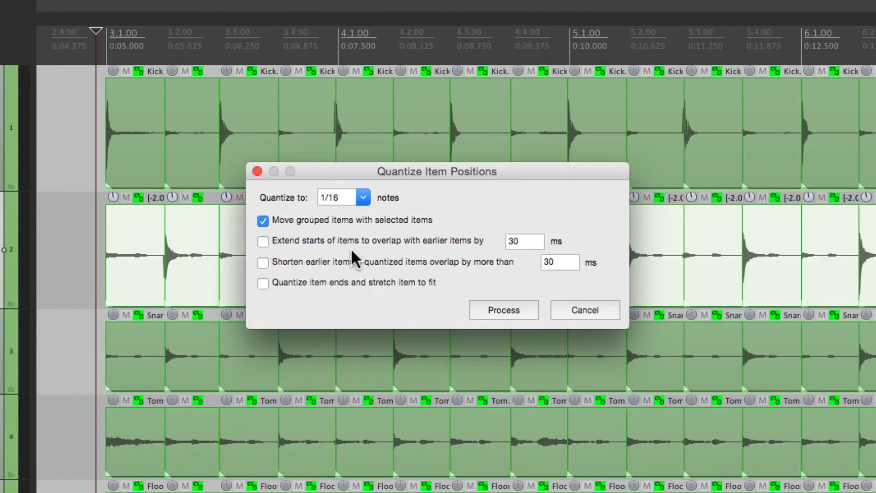
{"action": "mouse_move", "coordinate": [355, 265]}
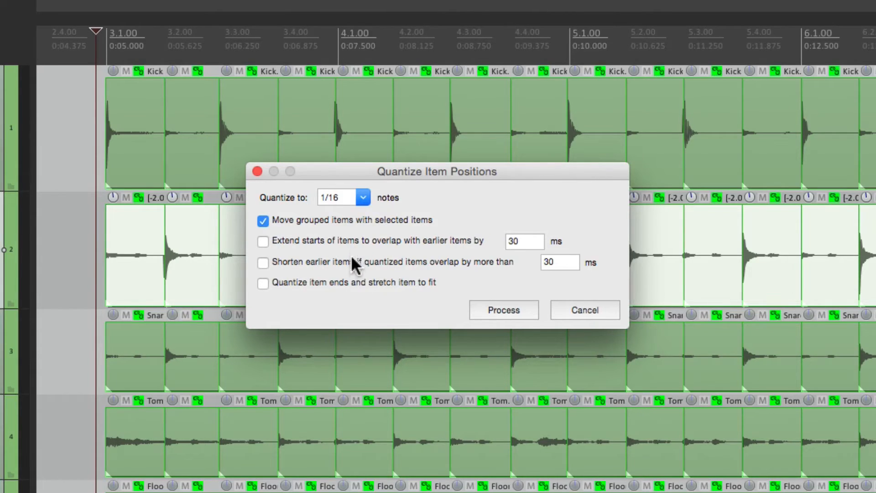
{"action": "mouse_move", "coordinate": [350, 274]}
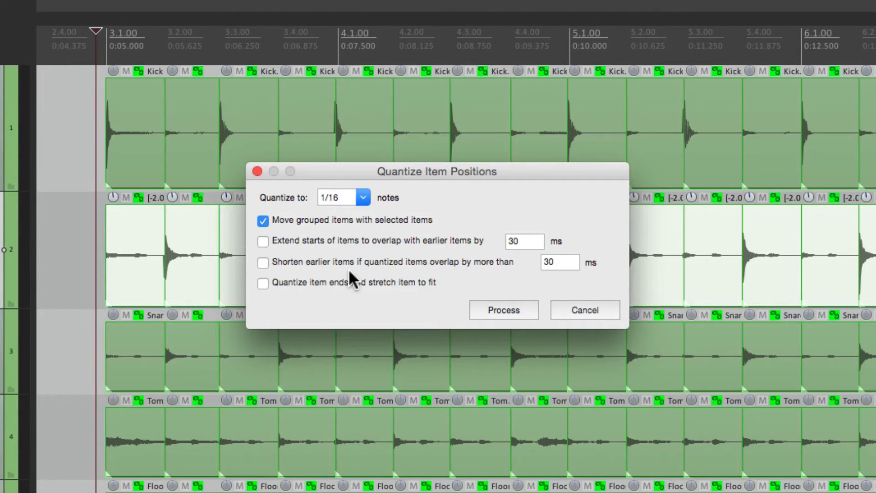
Enable 30 ms start overlap with earlier items and shortening of earlier overlapping items, then confirm the quantize settings.
{"action": "left_click", "coordinate": [263, 241]}
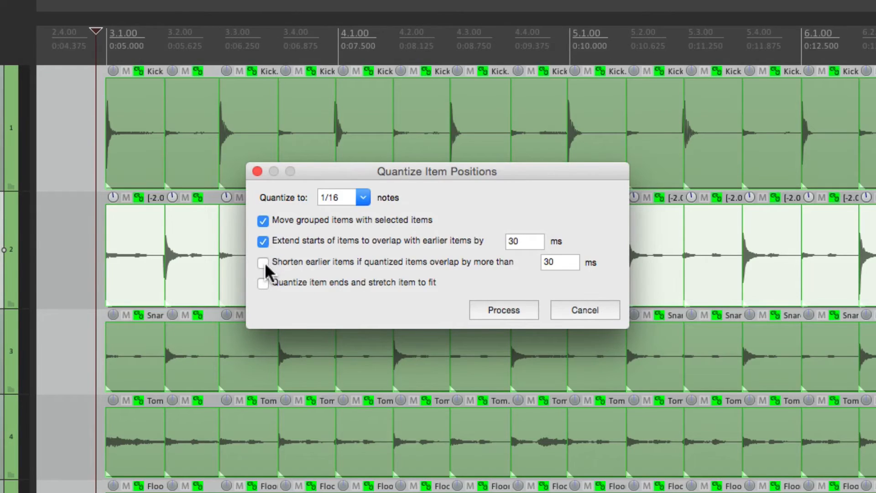
{"action": "left_click", "coordinate": [263, 262]}
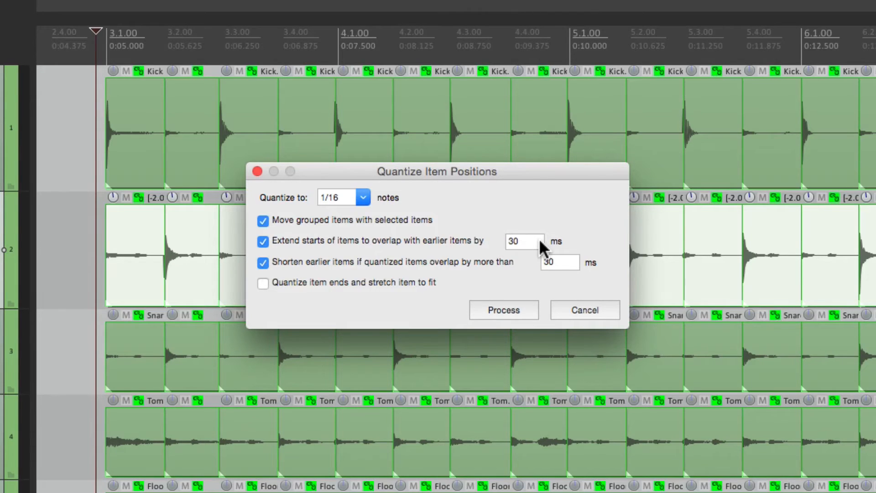
{"action": "mouse_move", "coordinate": [497, 332]}
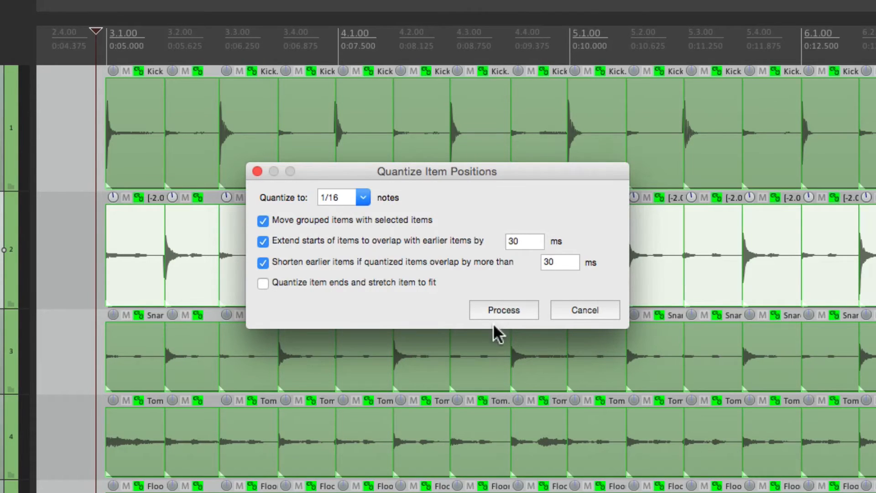
{"action": "left_click", "coordinate": [502, 309]}
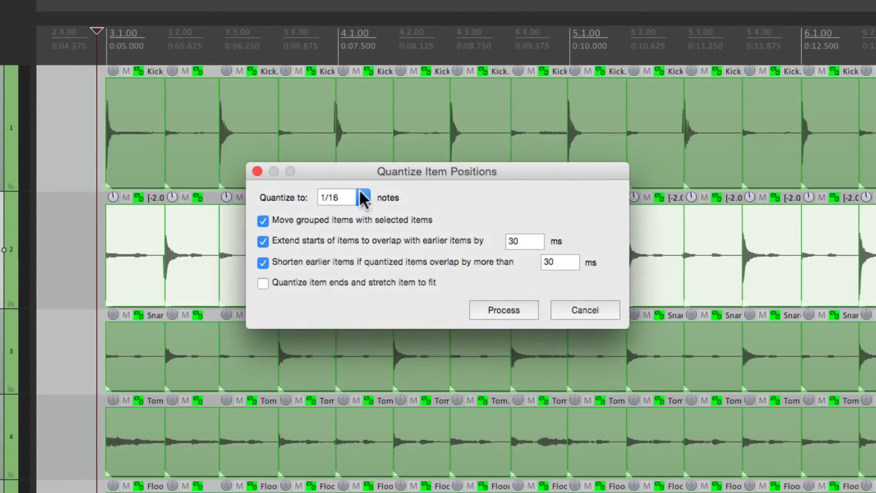
{"action": "left_click", "coordinate": [523, 241]}
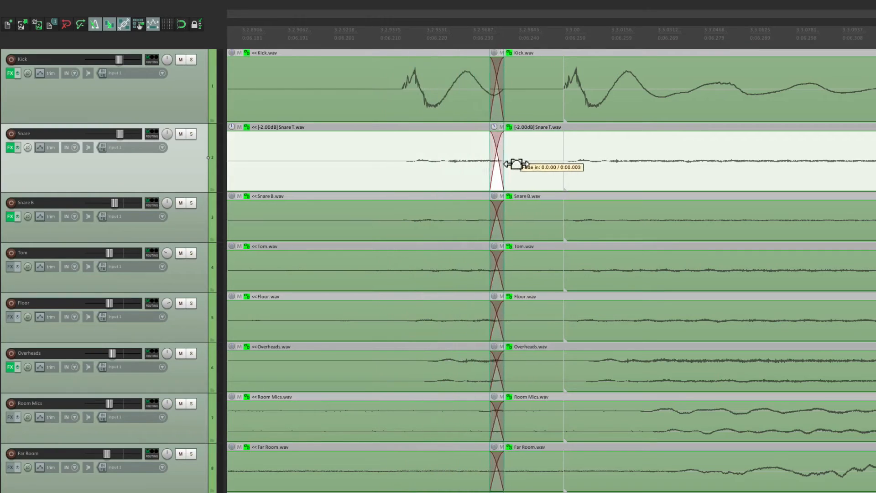
Scroll along the timeline to inspect the crossfades at the quantized drum slice joins.
{"action": "scroll", "scroll_direction": "right", "scroll_amount": 3}
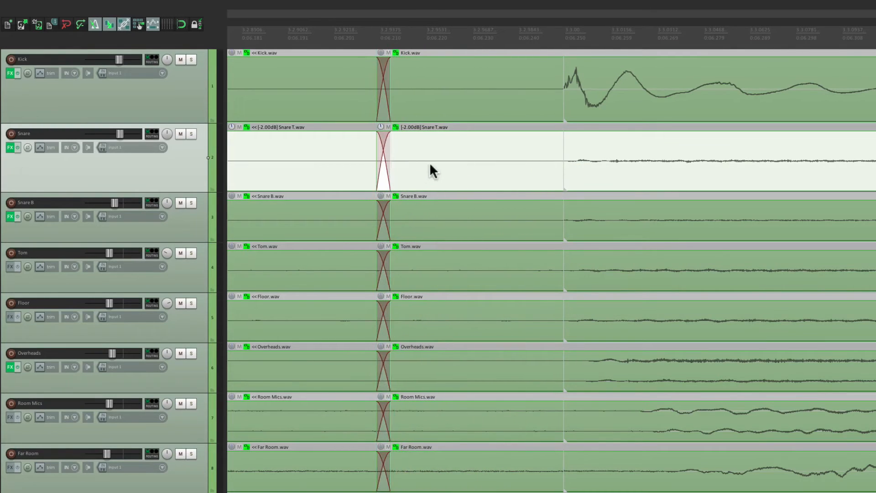
{"action": "mouse_move", "coordinate": [576, 156]}
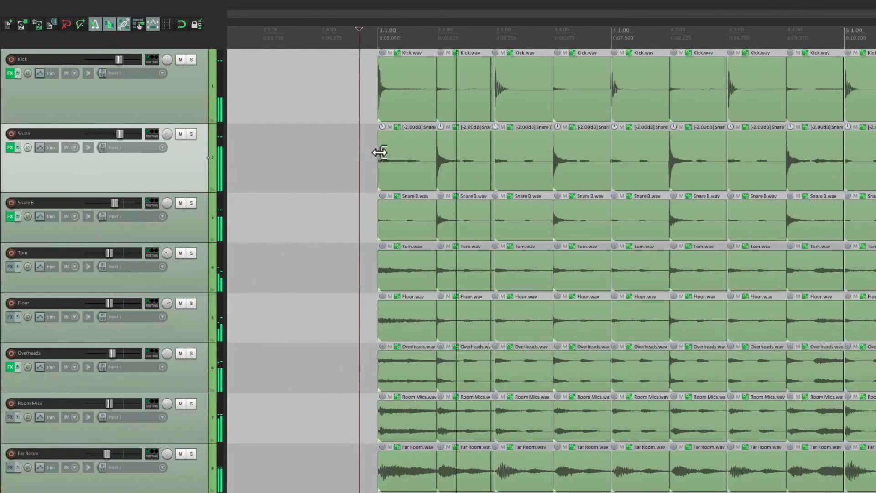
{"action": "mouse_move", "coordinate": [402, 163]}
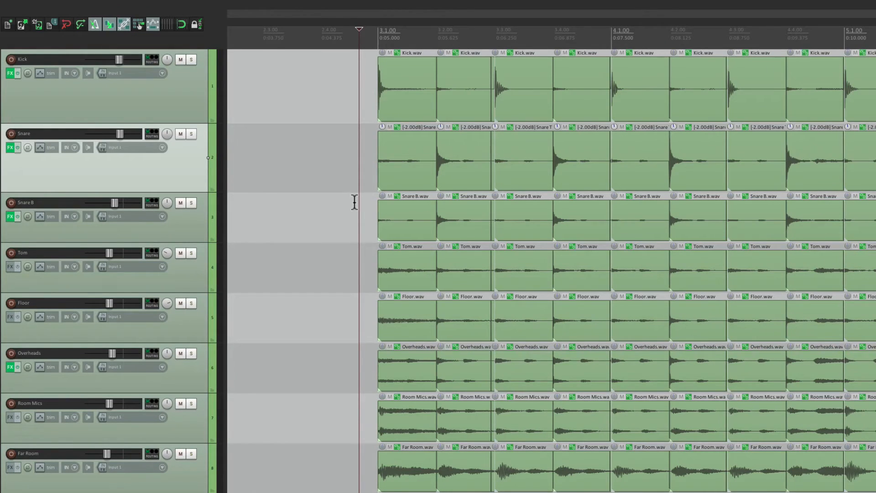
{"action": "mouse_move", "coordinate": [373, 94]}
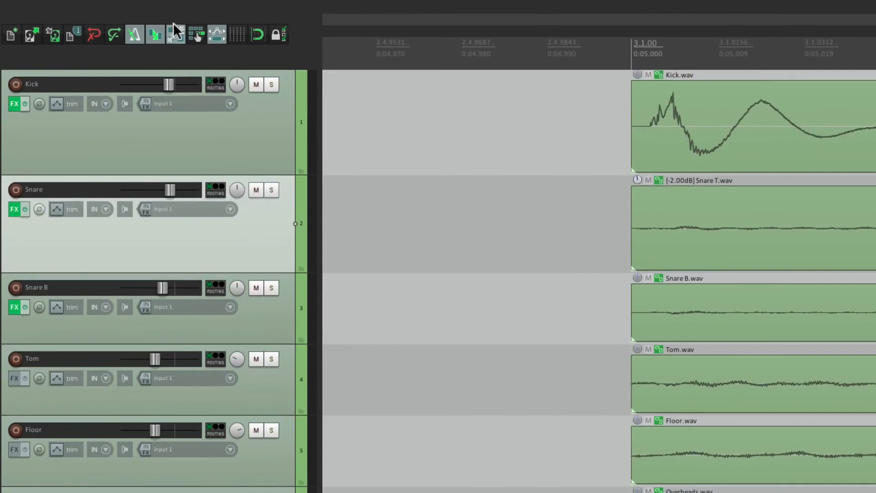
Toggle the toolbar option and drag the first drum items' start slightly before the bar 3 downbeat.
{"action": "left_click", "coordinate": [175, 34]}
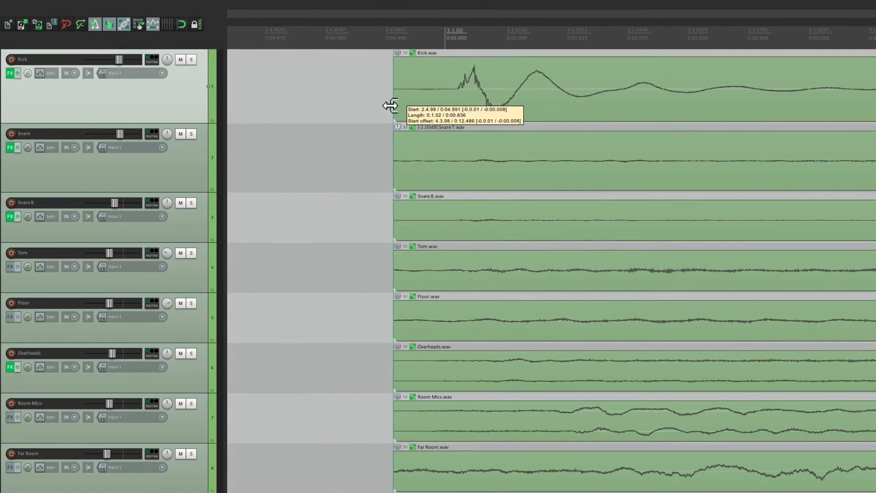
{"action": "left_click_drag", "start_coordinate": [393, 73], "coordinate": [442, 73]}
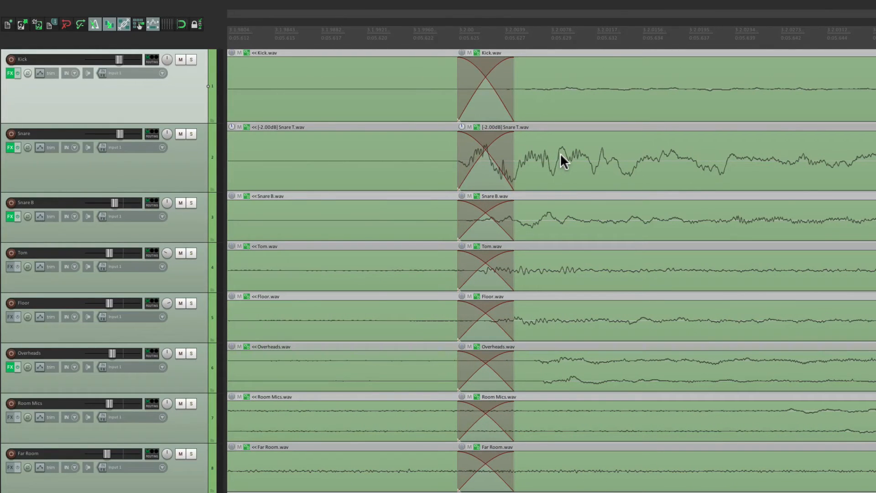
{"action": "mouse_move", "coordinate": [491, 177]}
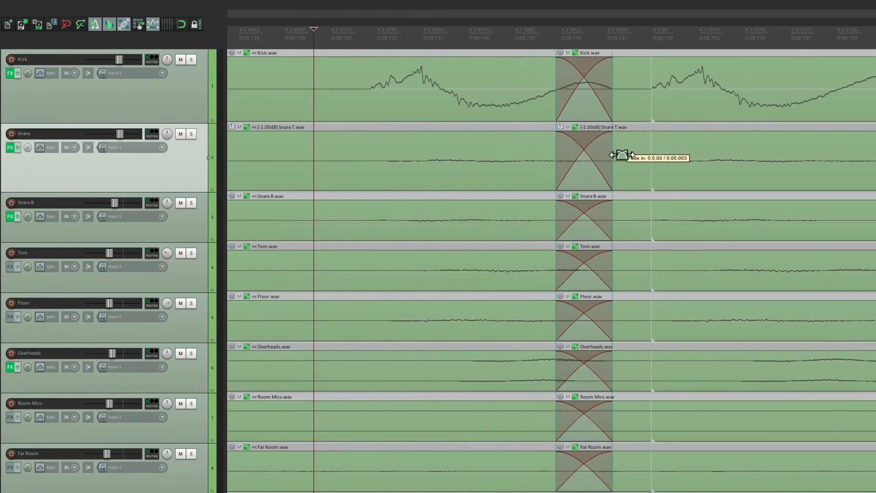
{"action": "scroll", "scroll_direction": "right", "scroll_amount": 3}
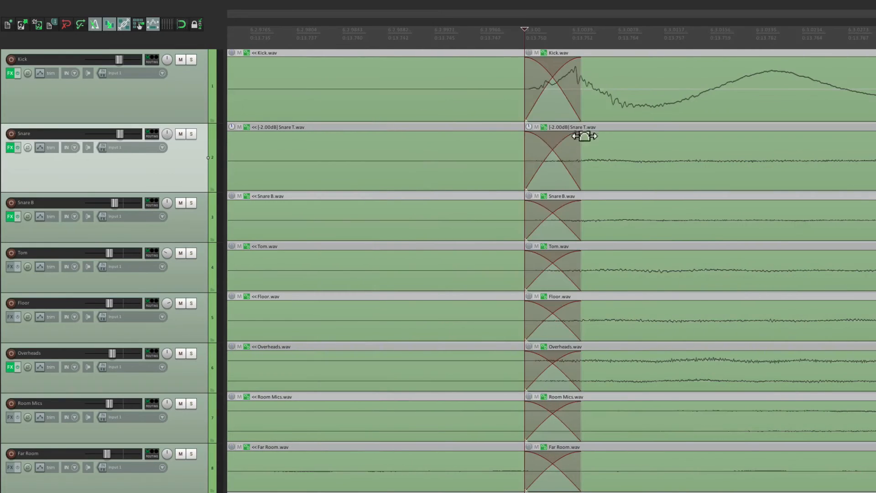
{"action": "scroll", "scroll_direction": "right", "scroll_amount": 3}
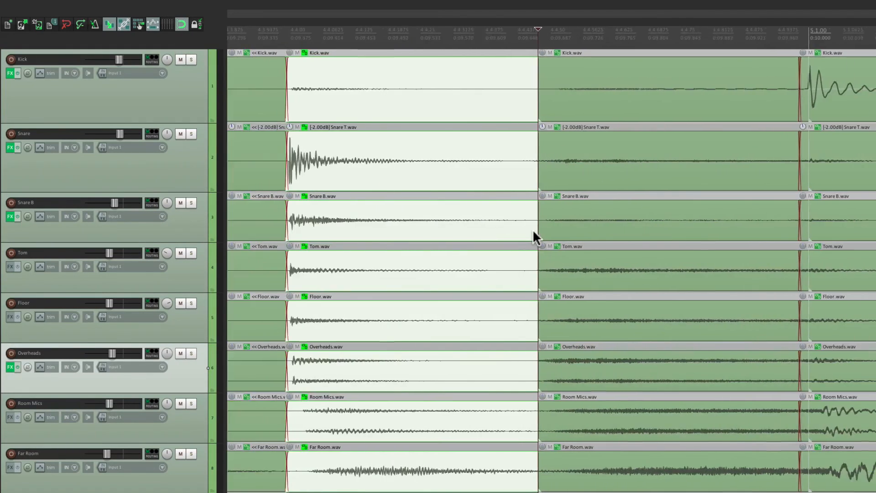
Drag the grouped slice boundary near beat 4.4 to leave a roughly 16 ms crossfade before bar 5.
{"action": "left_click_drag", "start_coordinate": [537, 237], "coordinate": [587, 95]}
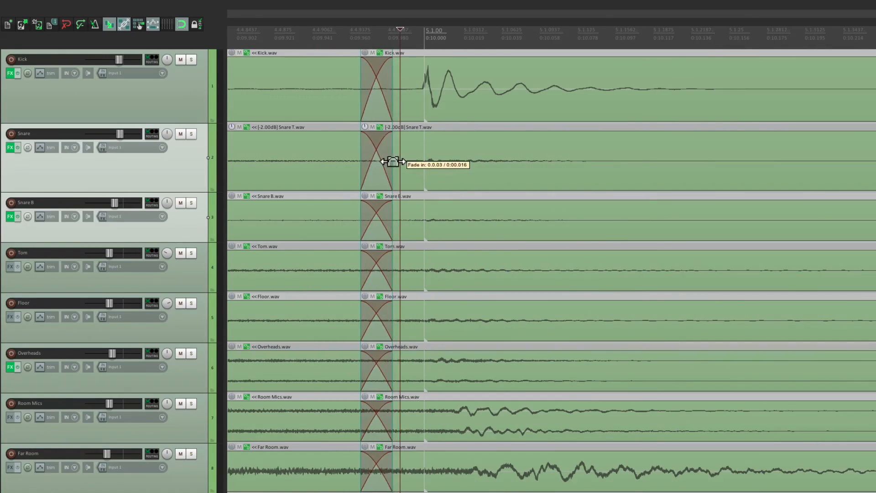
Shrink the Snare item's crossfade before the bar 5 downbeat to about 8 ms (0.008 s).
{"action": "left_click_drag", "start_coordinate": [400, 160], "coordinate": [389, 161]}
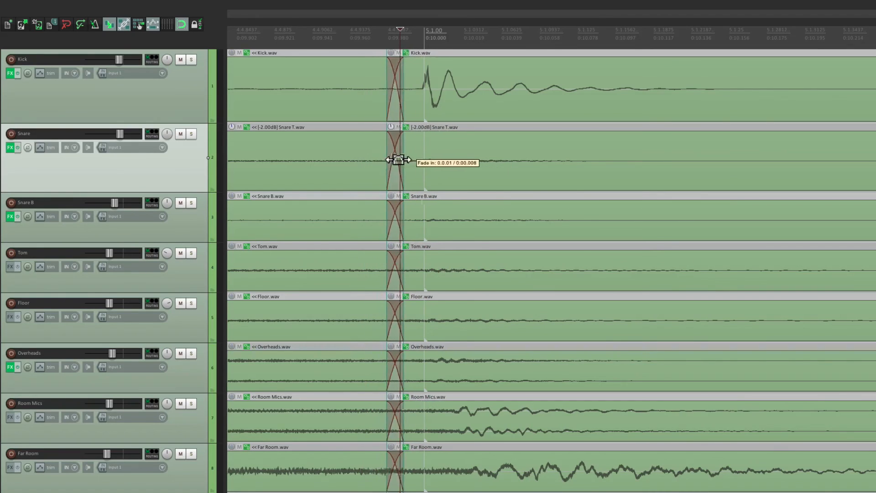